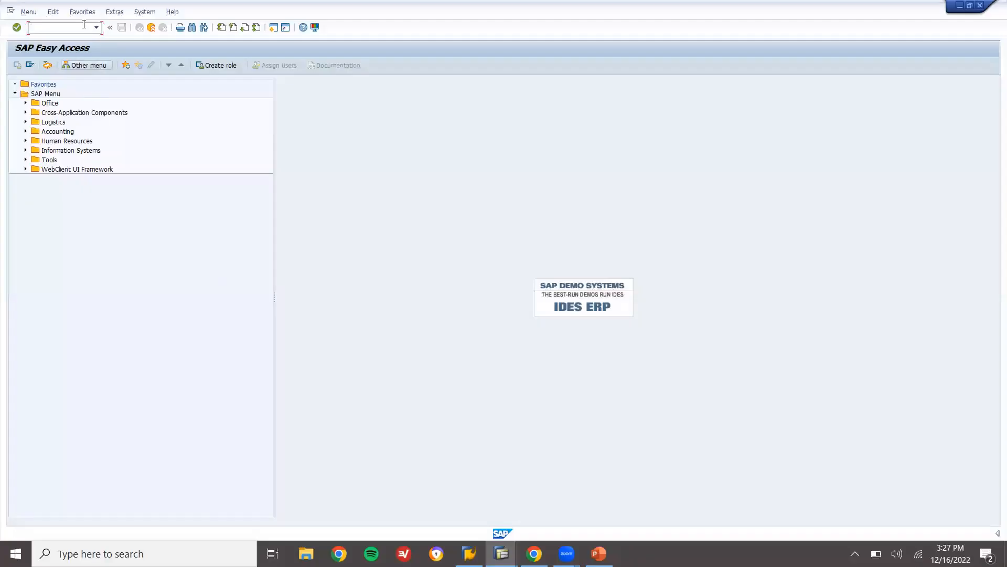
Start transaction ME21N to reach an empty Create Purchase Order form.
{"action": "type", "text": "M"}
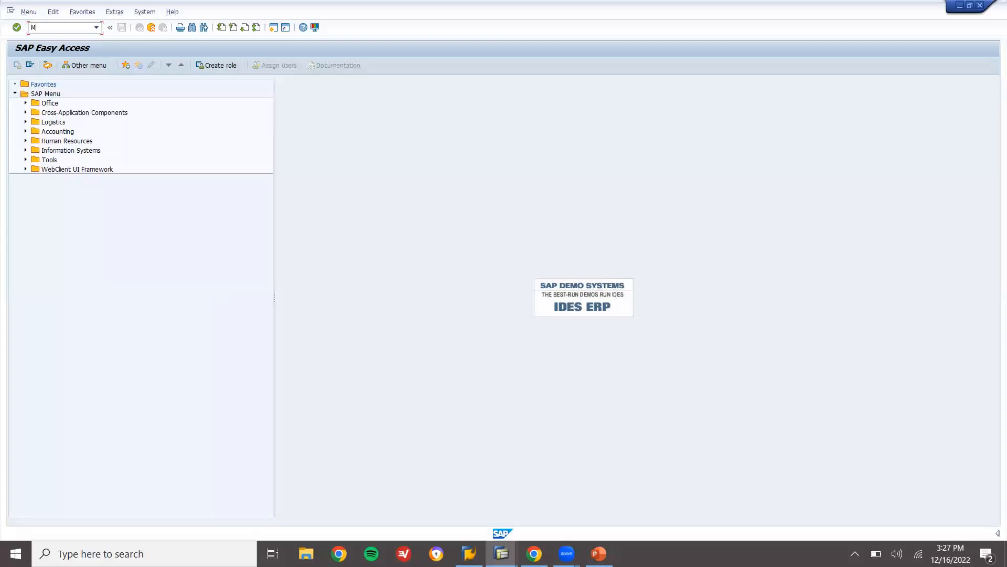
{"action": "key", "text": "Enter"}
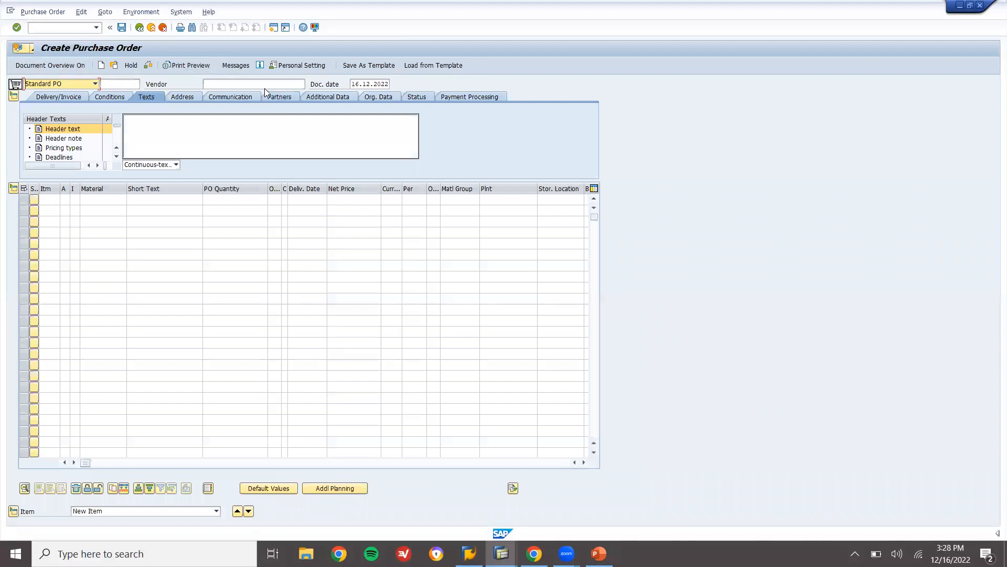
Set vendor 7001120 REYAN INDS and purchasing org 1111, filling group 000 and company code 1111.
{"action": "left_click", "coordinate": [253, 84]}
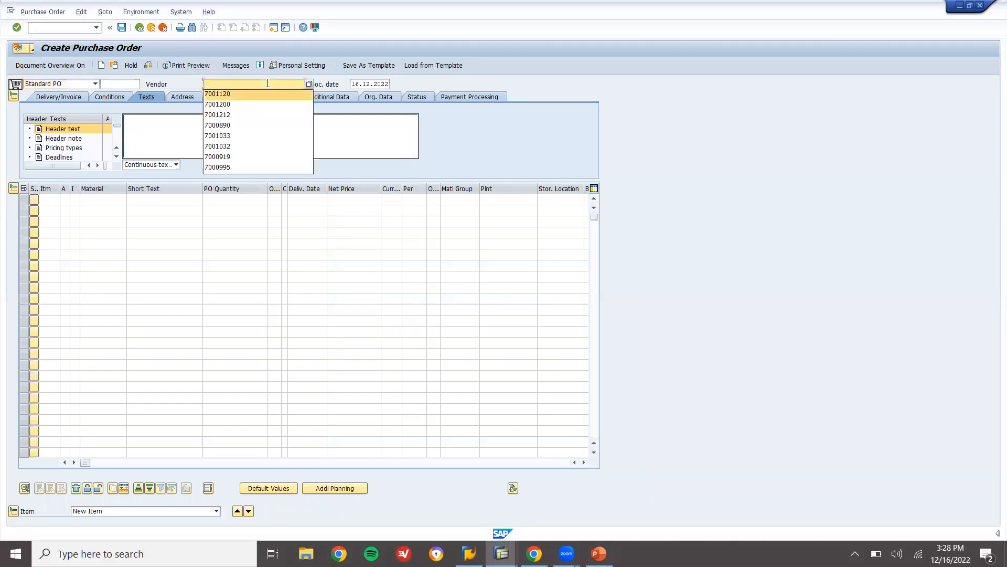
{"action": "left_click", "coordinate": [217, 93]}
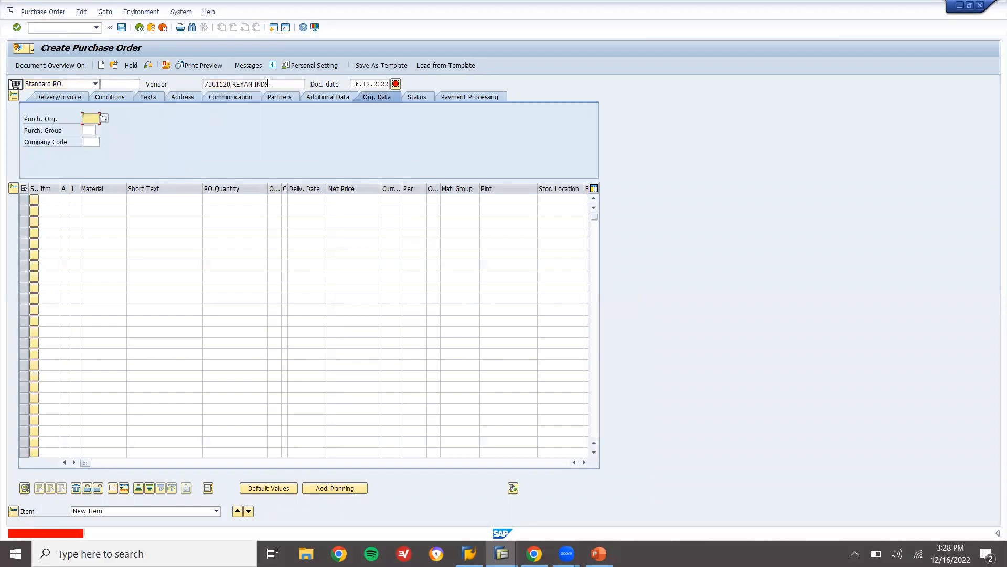
{"action": "left_click", "coordinate": [104, 119]}
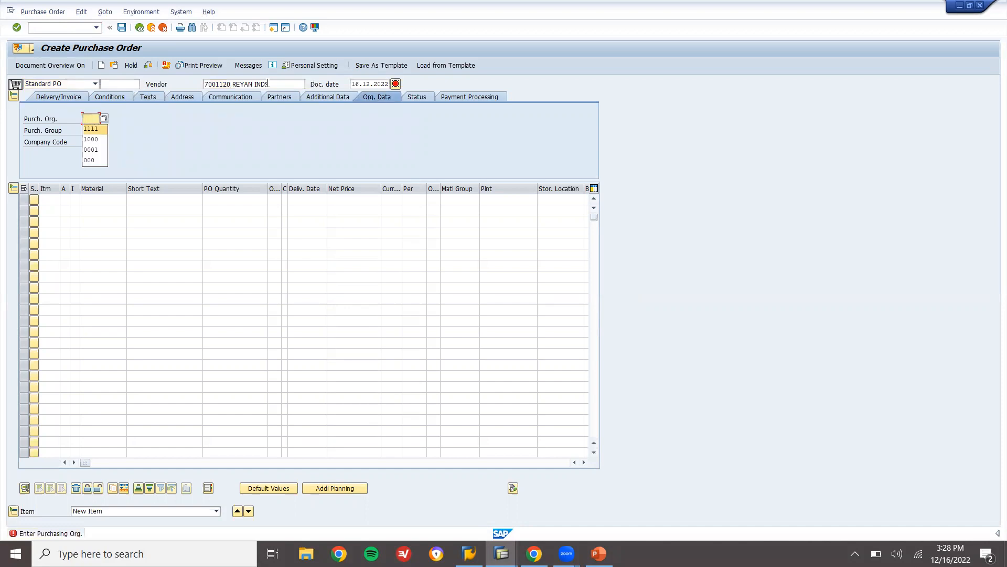
{"action": "left_click", "coordinate": [90, 128]}
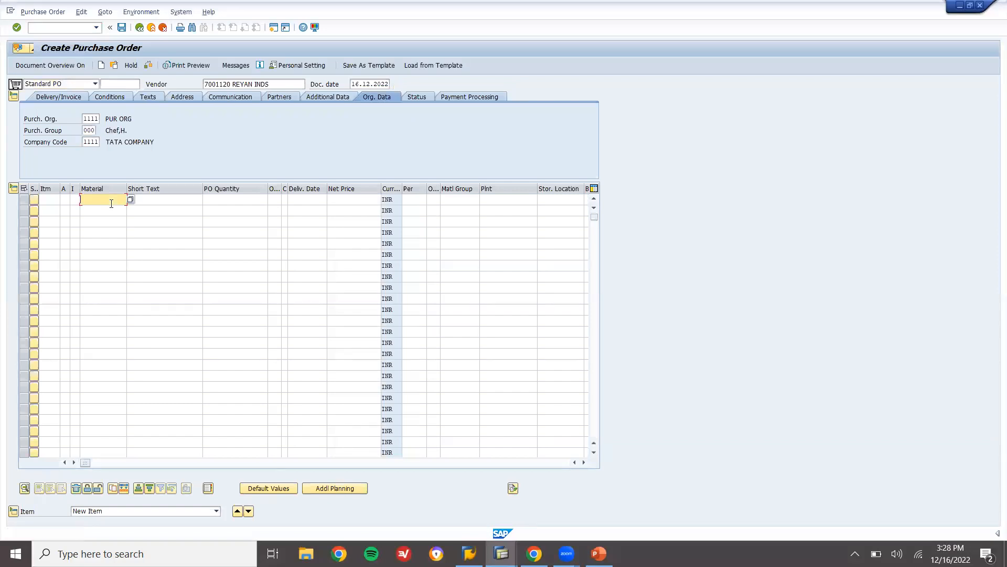
Enter item 10: material 7097, quantity 10, storage location ROH, net price 1100.
{"action": "type", "text": "7097"}
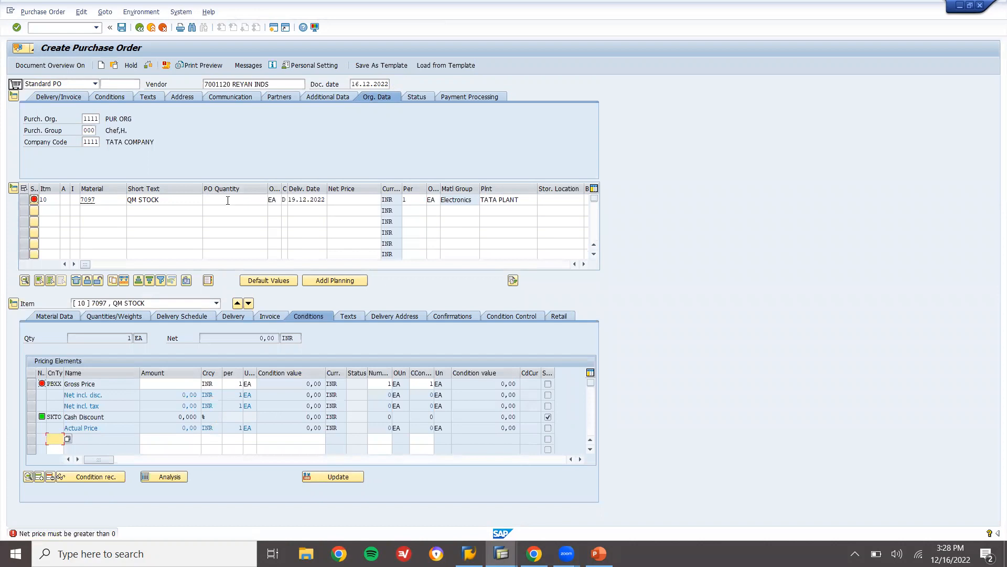
{"action": "type", "text": "10"}
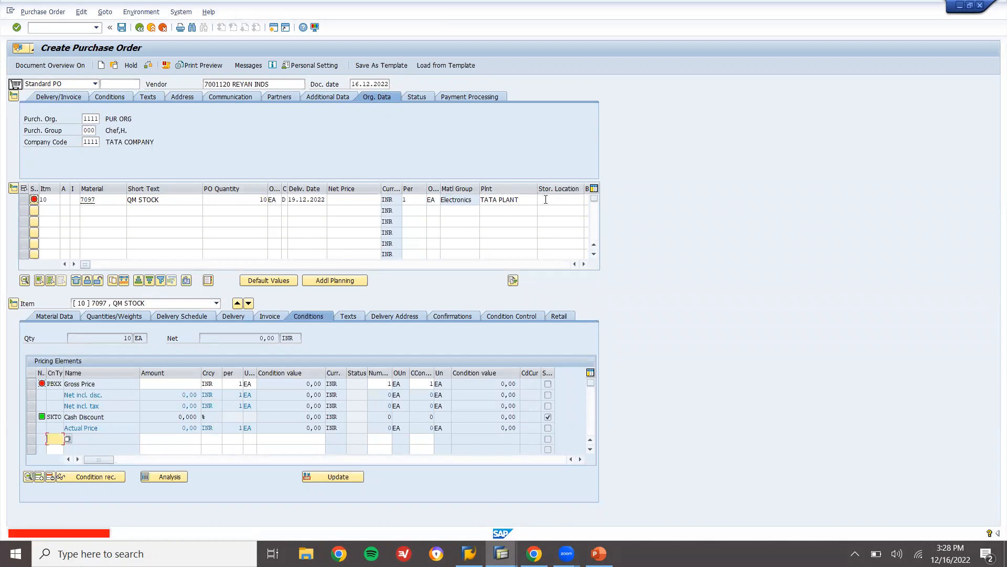
{"action": "type", "text": "RCH"}
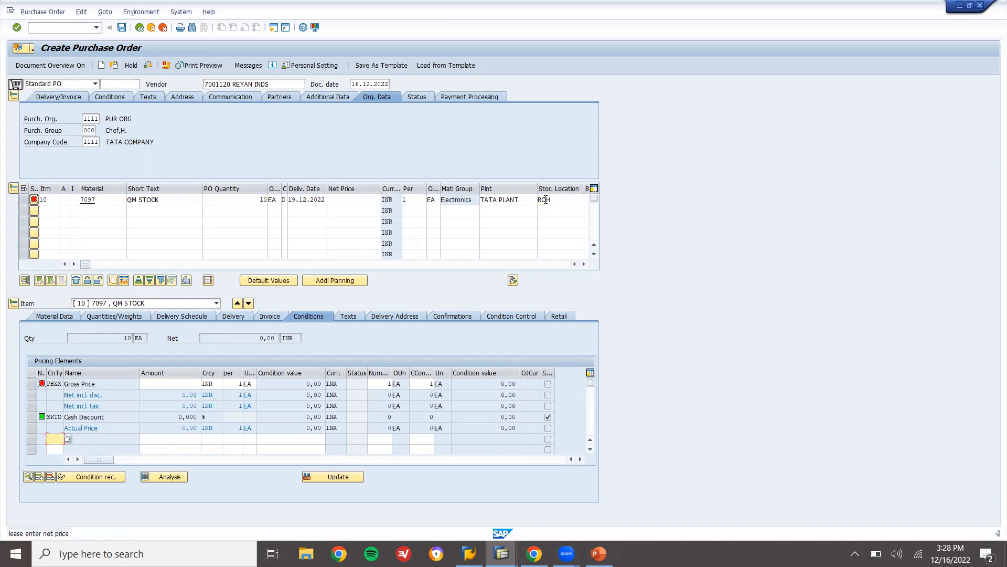
{"action": "left_click", "coordinate": [353, 199]}
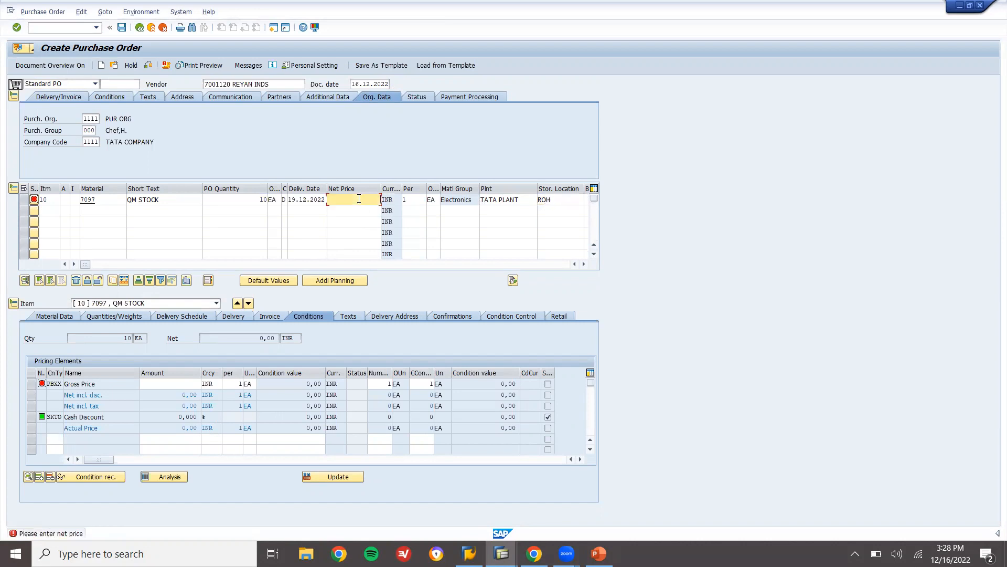
{"action": "type", "text": "1100"}
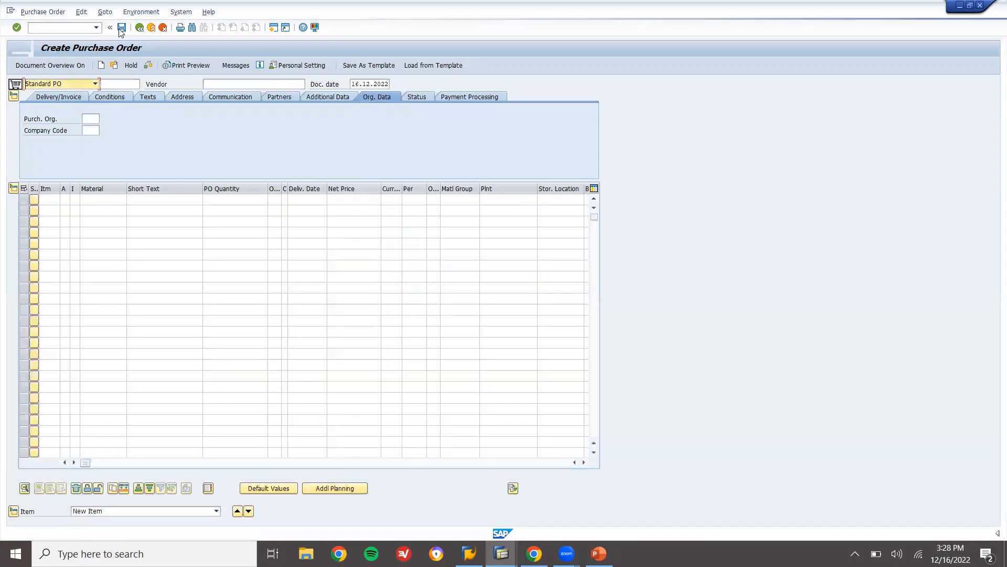
{"action": "left_click", "coordinate": [122, 27]}
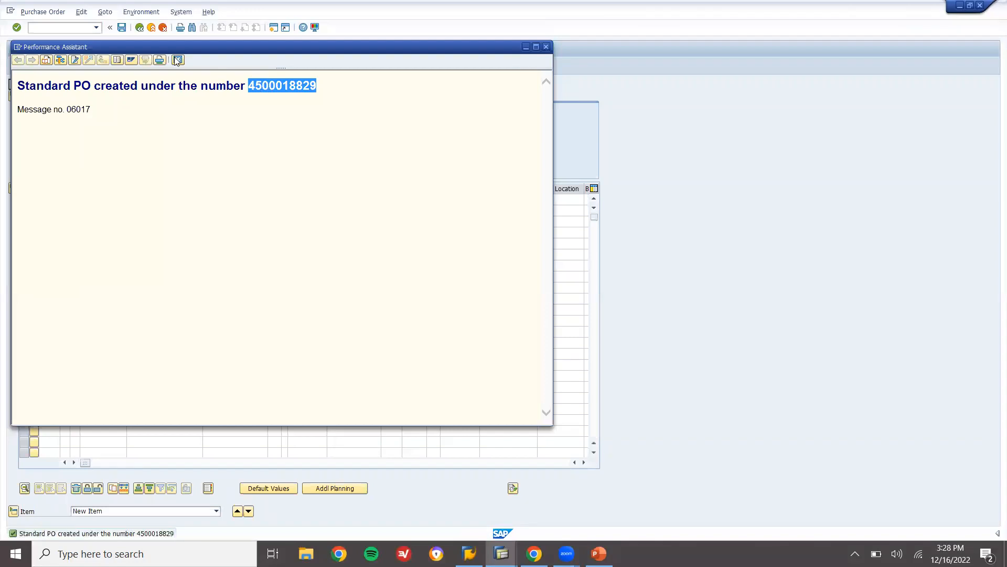
{"action": "left_click", "coordinate": [546, 46]}
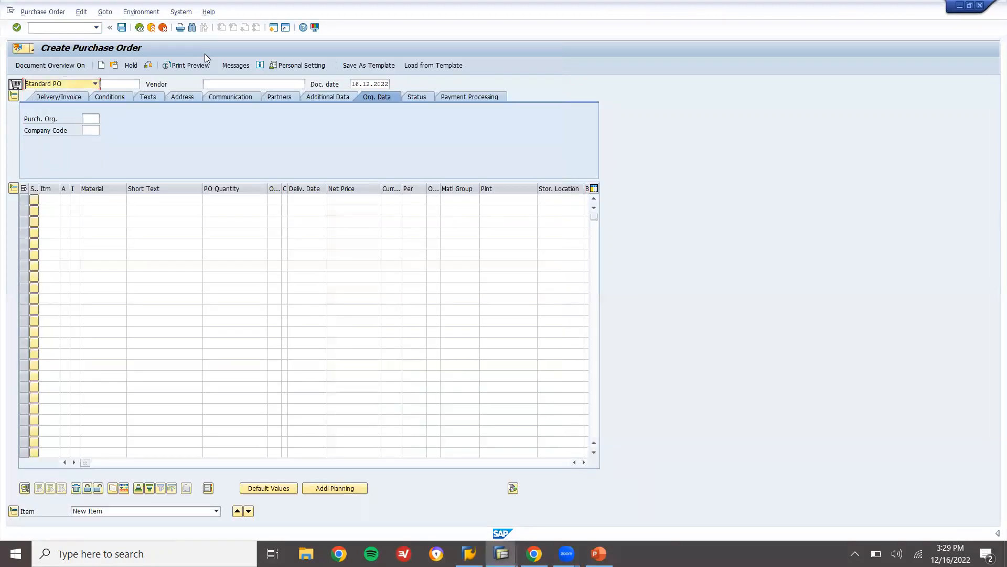
{"action": "left_click", "coordinate": [58, 28]}
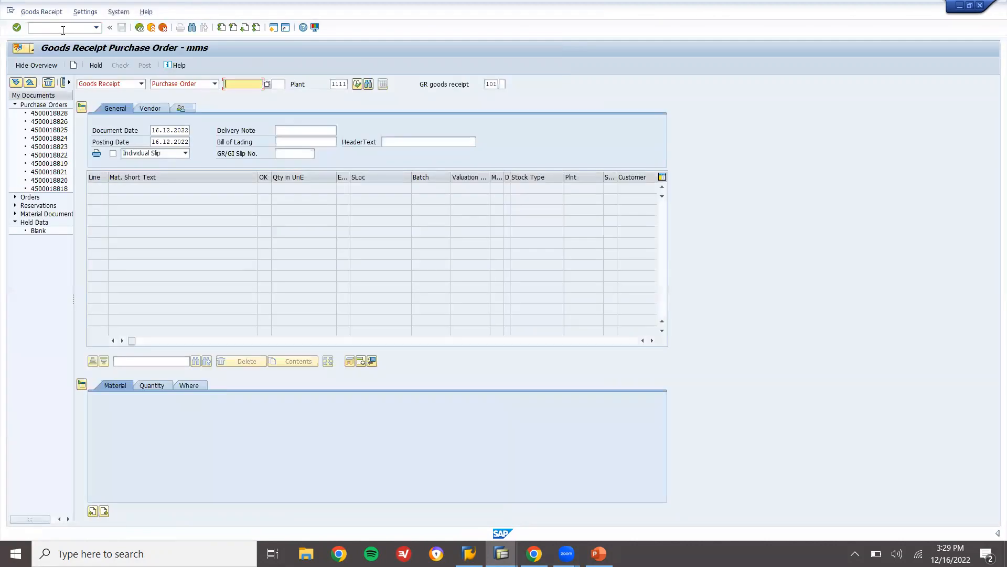
{"action": "type", "text": "4500018825"}
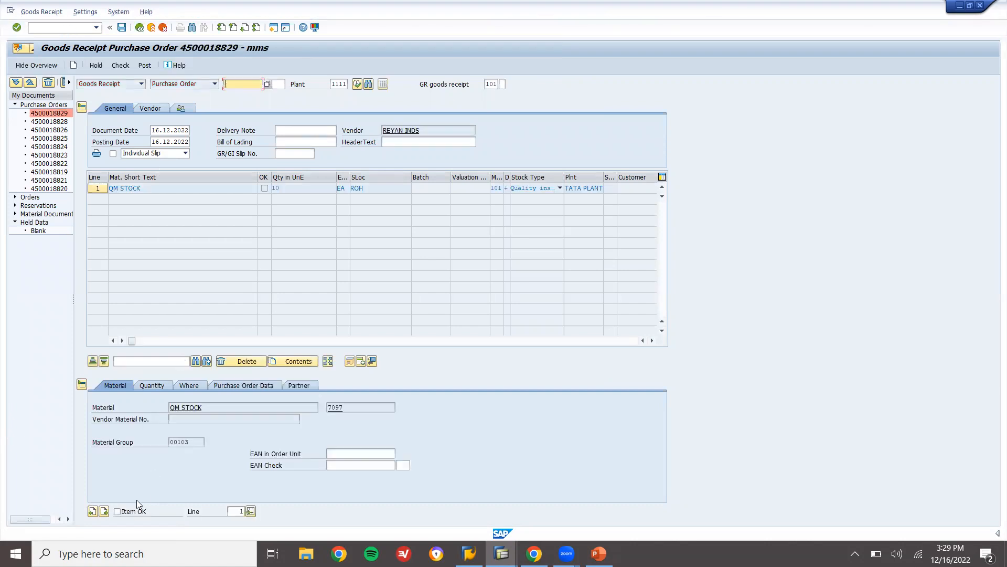
{"action": "left_click", "coordinate": [116, 511]}
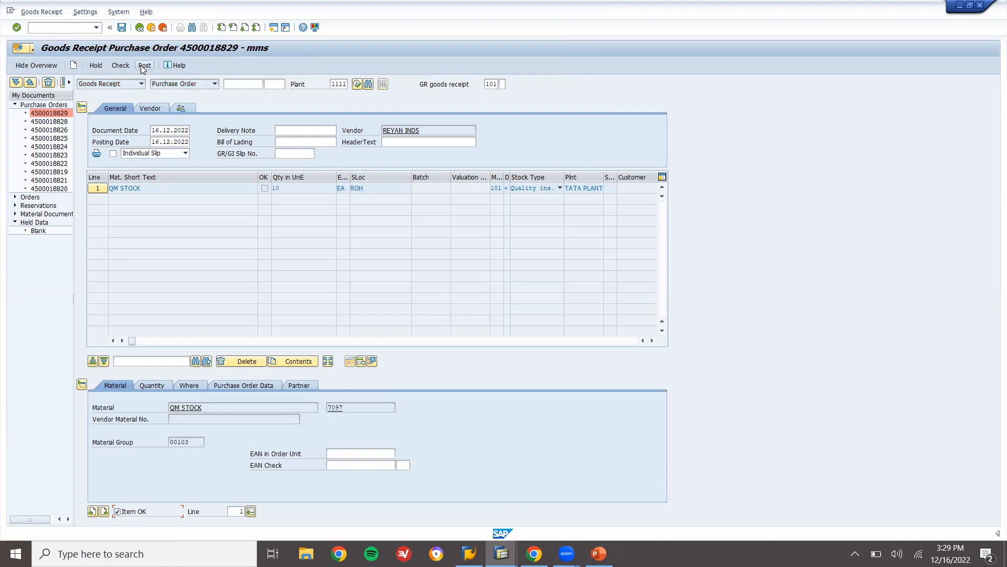
{"action": "left_click", "coordinate": [144, 66]}
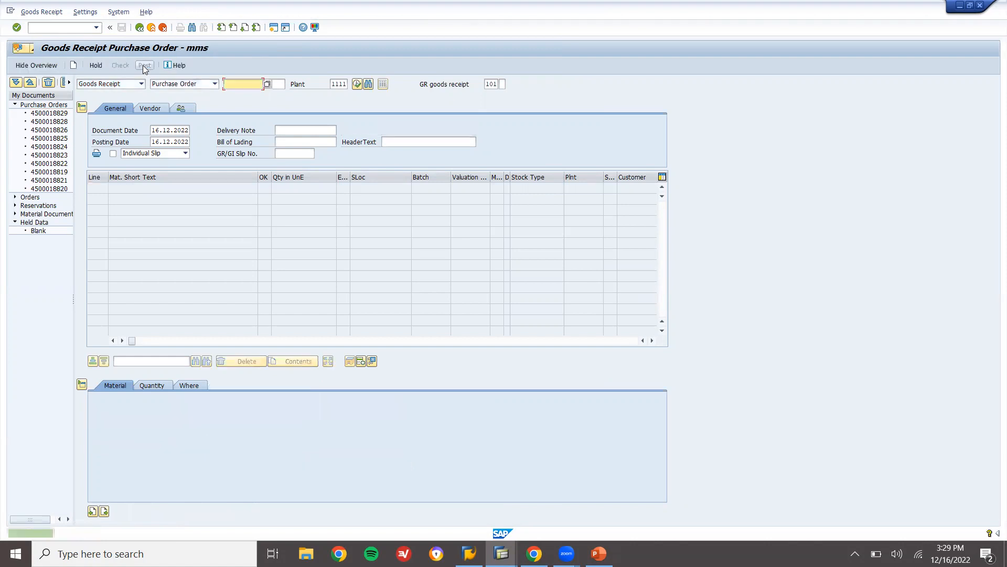
Check the Stock Overview window, then exit the goods receipt back to SAP Easy Access.
{"action": "left_click", "coordinate": [145, 65]}
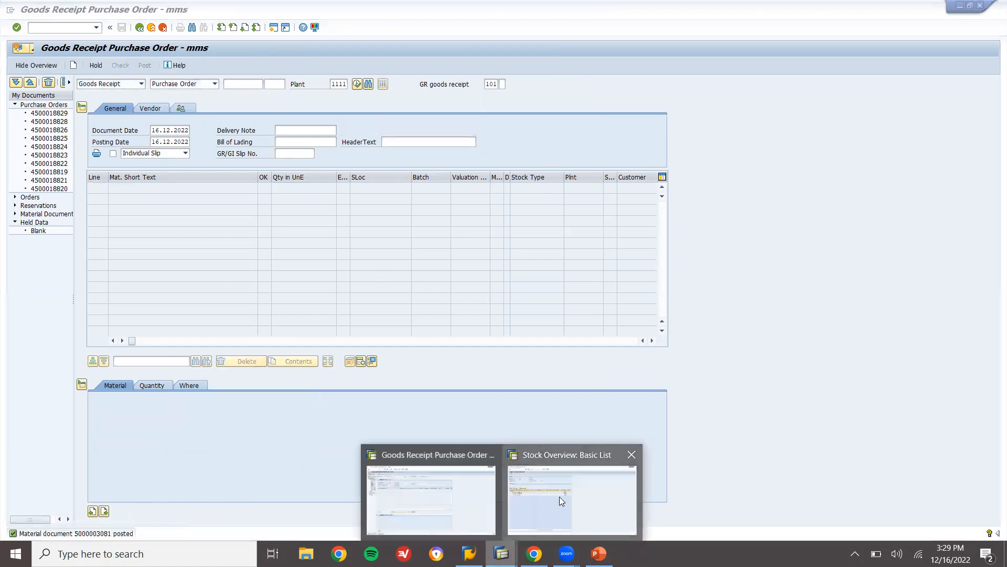
{"action": "left_click", "coordinate": [571, 502]}
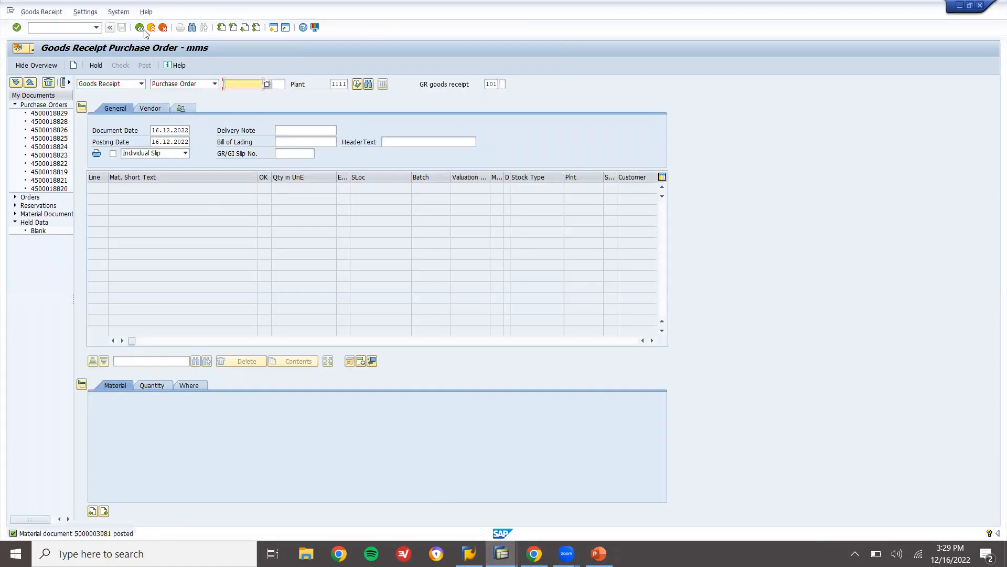
{"action": "left_click", "coordinate": [140, 27]}
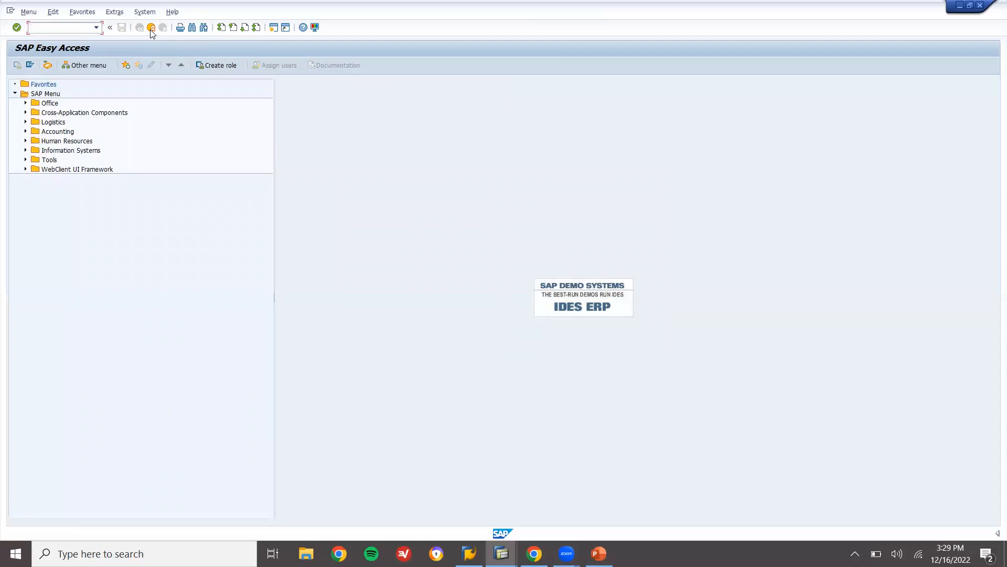
Run QA32 for material 7097, listing inspection lots 3162, 3163 and 3213 in plant 1111.
{"action": "type", "text": "QA32"}
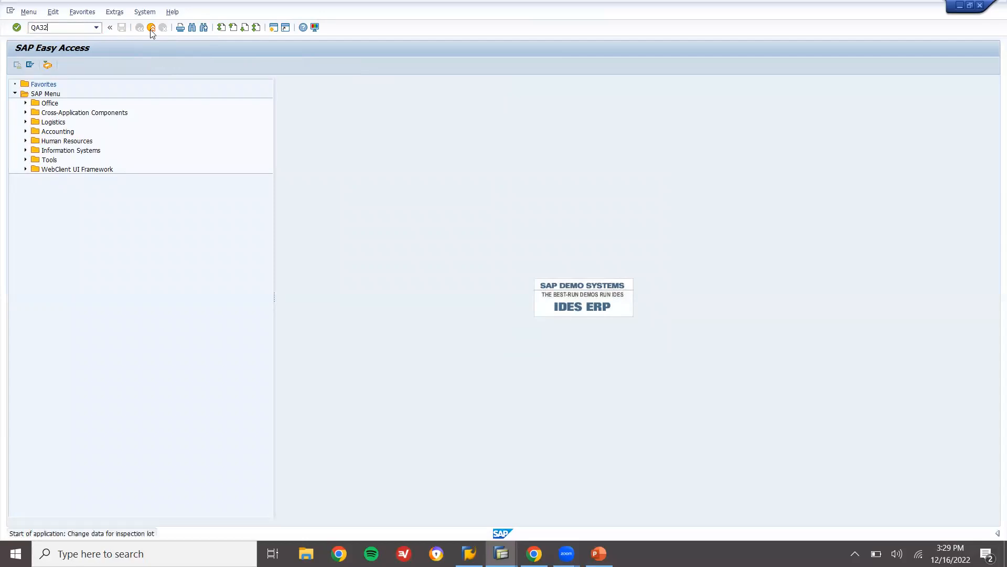
{"action": "key", "text": "Enter"}
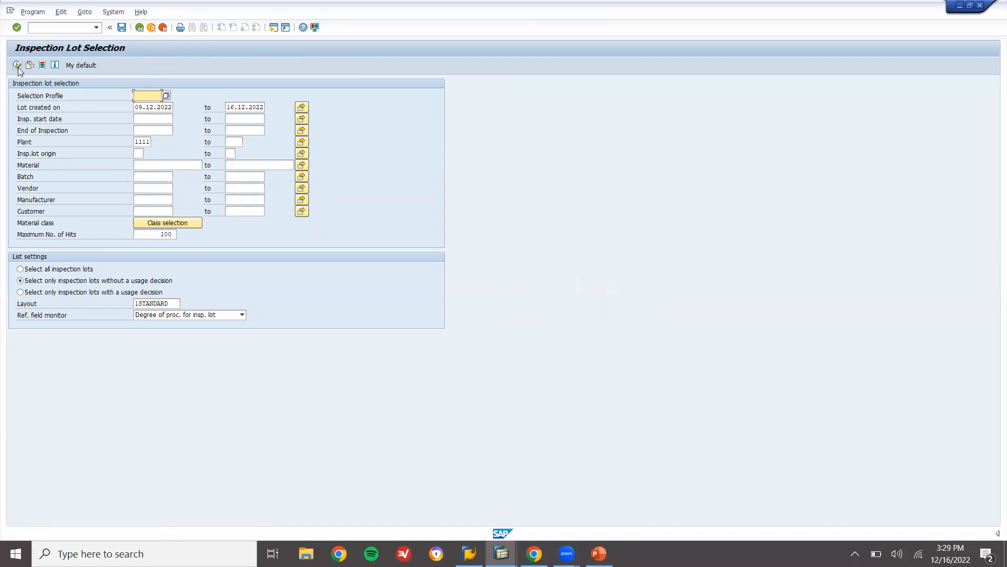
{"action": "left_click", "coordinate": [167, 165]}
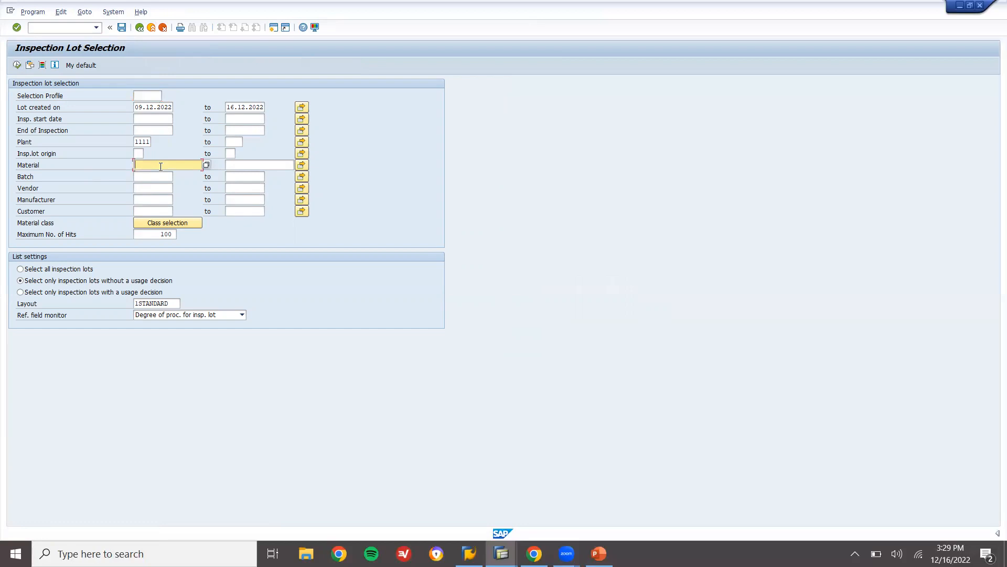
{"action": "type", "text": "7097"}
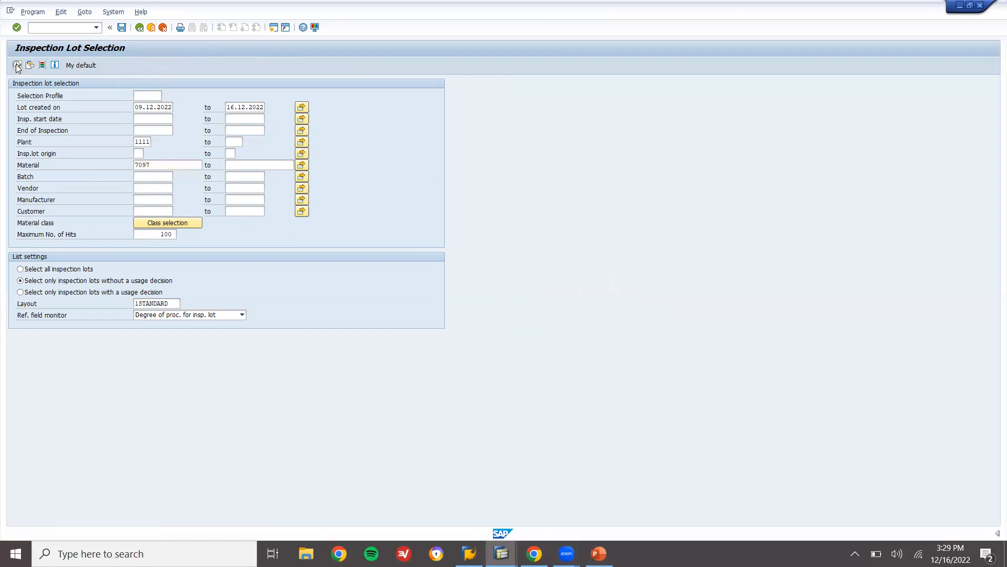
{"action": "left_click", "coordinate": [17, 65]}
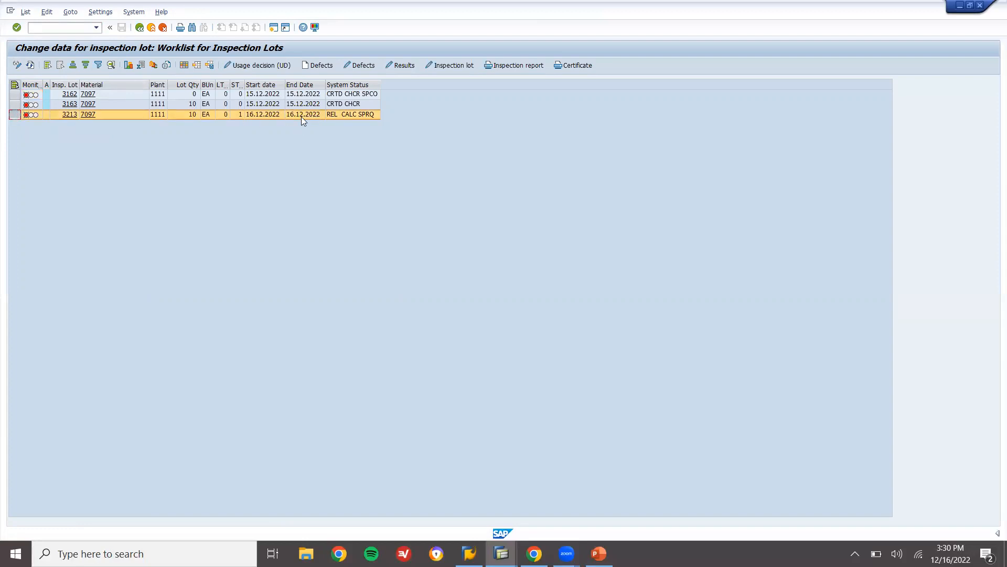
{"action": "mouse_move", "coordinate": [251, 122]}
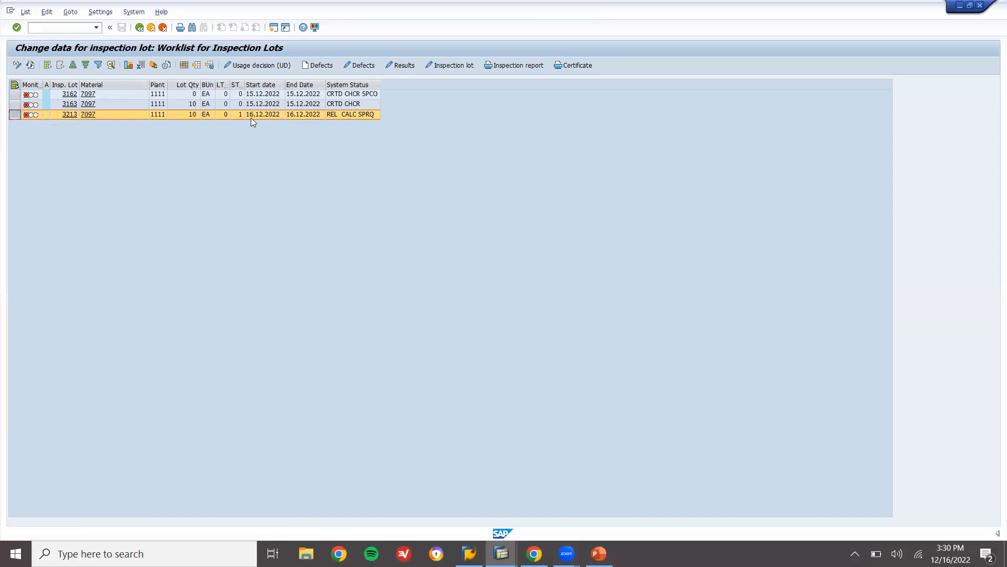
{"action": "mouse_move", "coordinate": [264, 120]}
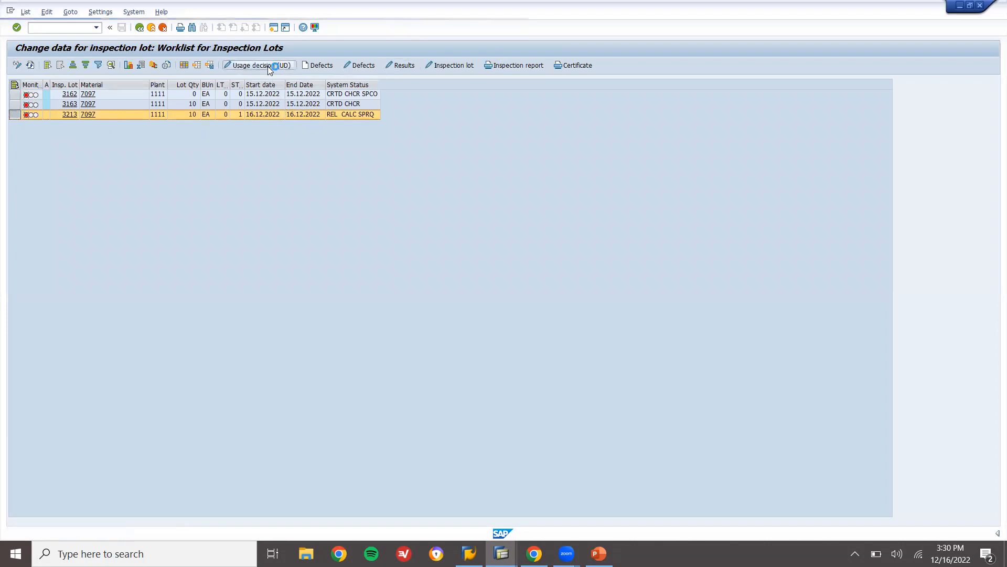
Record a rejection usage decision R 01 for lot 3213 with inspection completion forced.
{"action": "left_click", "coordinate": [259, 65]}
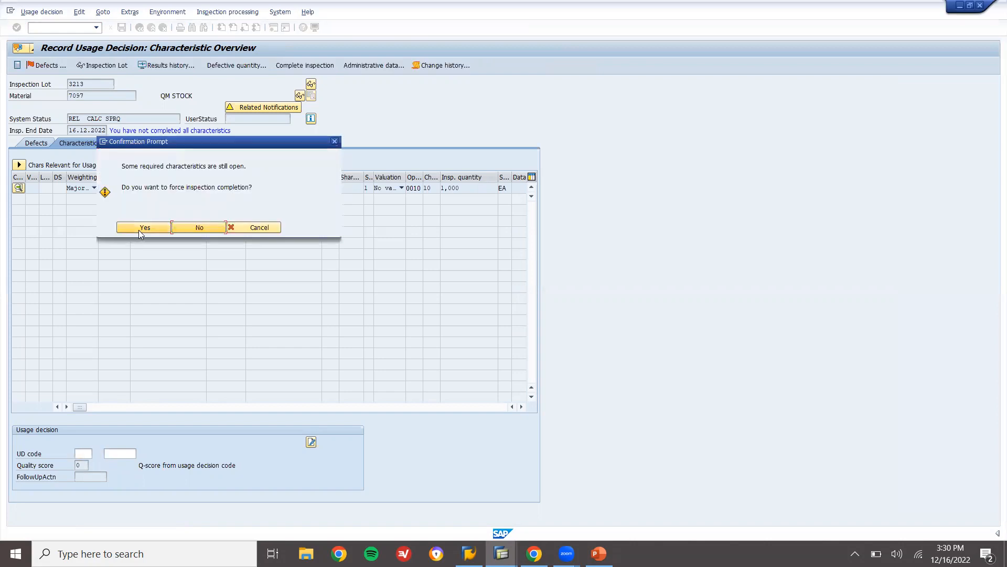
{"action": "left_click", "coordinate": [144, 227]}
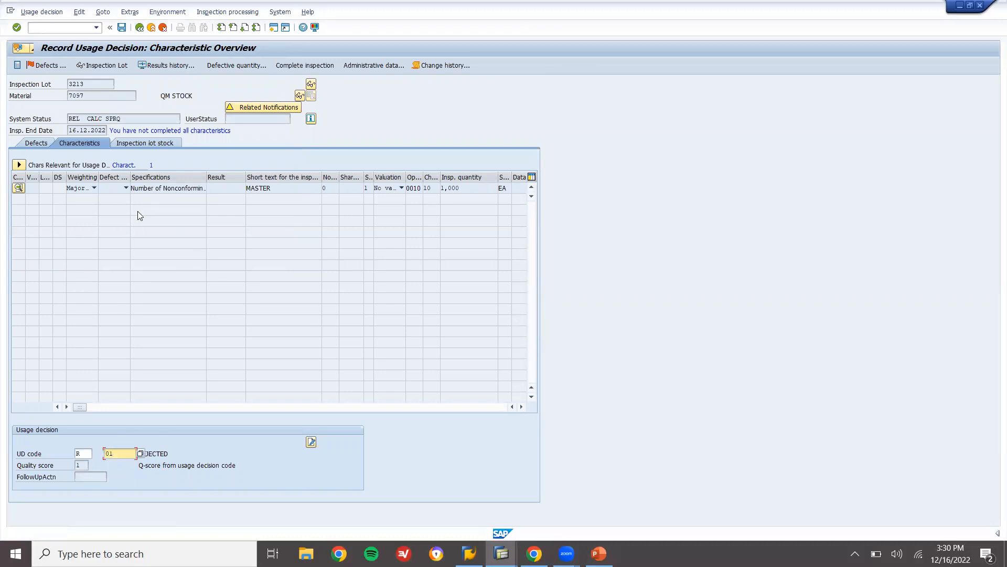
{"action": "left_click", "coordinate": [144, 143]}
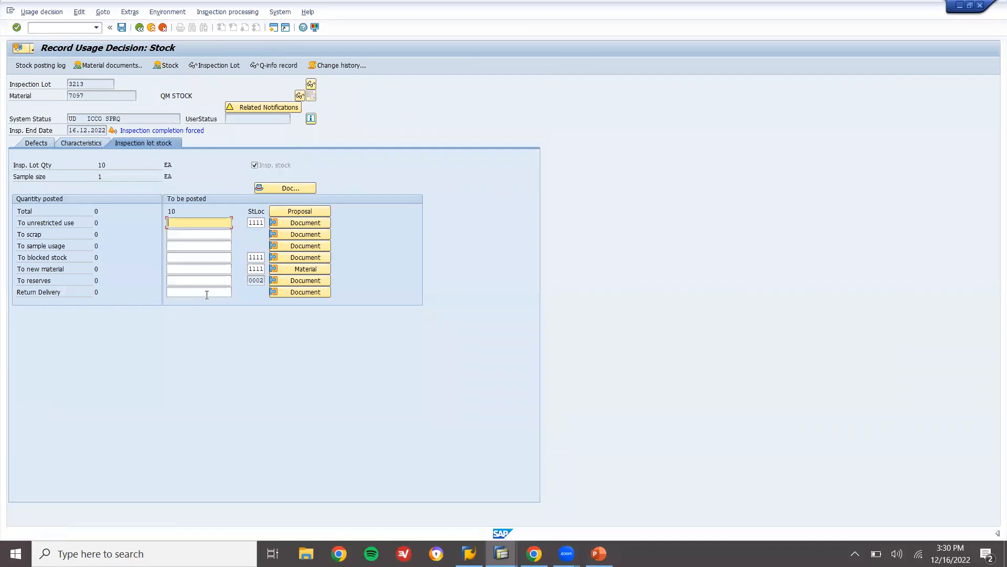
Assign all 10 EA of lot 3213 to return delivery with movement reason 0001 and a text.
{"action": "type", "text": "10"}
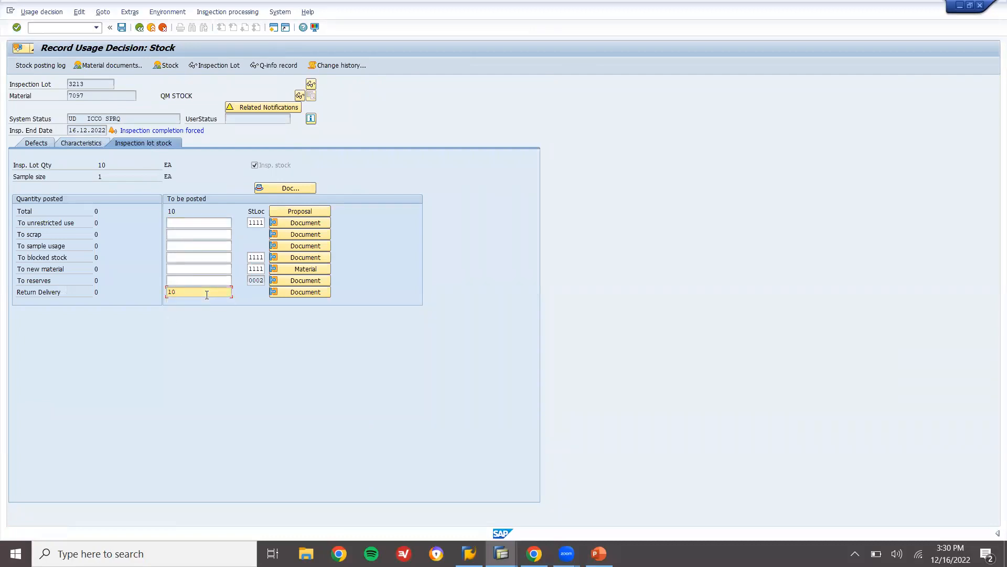
{"action": "left_click", "coordinate": [305, 292]}
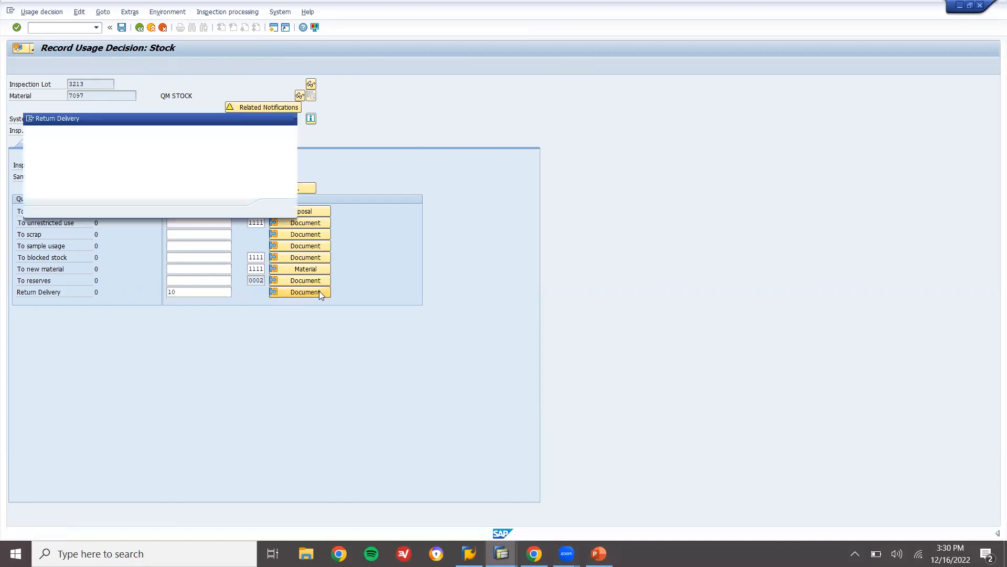
{"action": "left_click", "coordinate": [305, 292]}
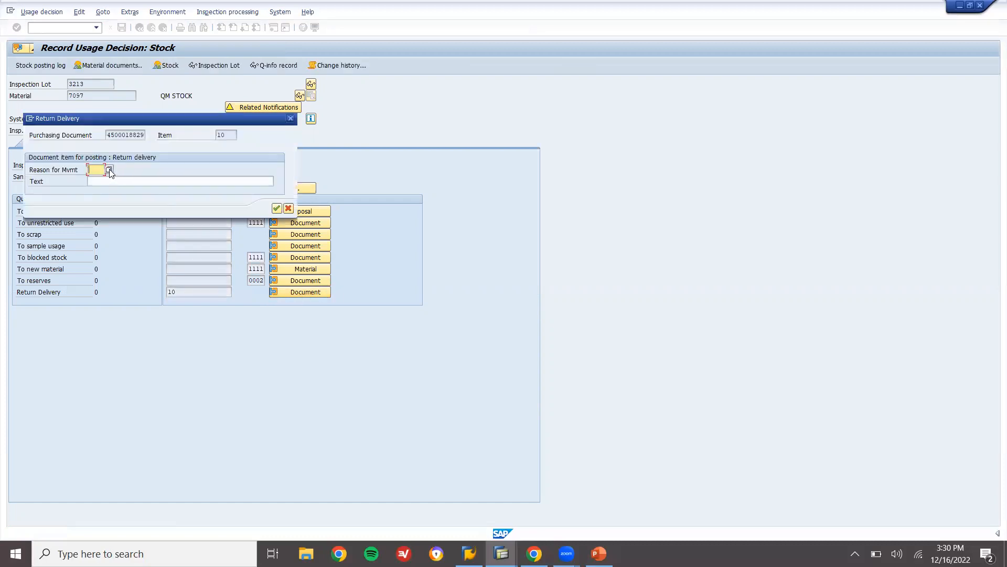
{"action": "left_click", "coordinate": [110, 170]}
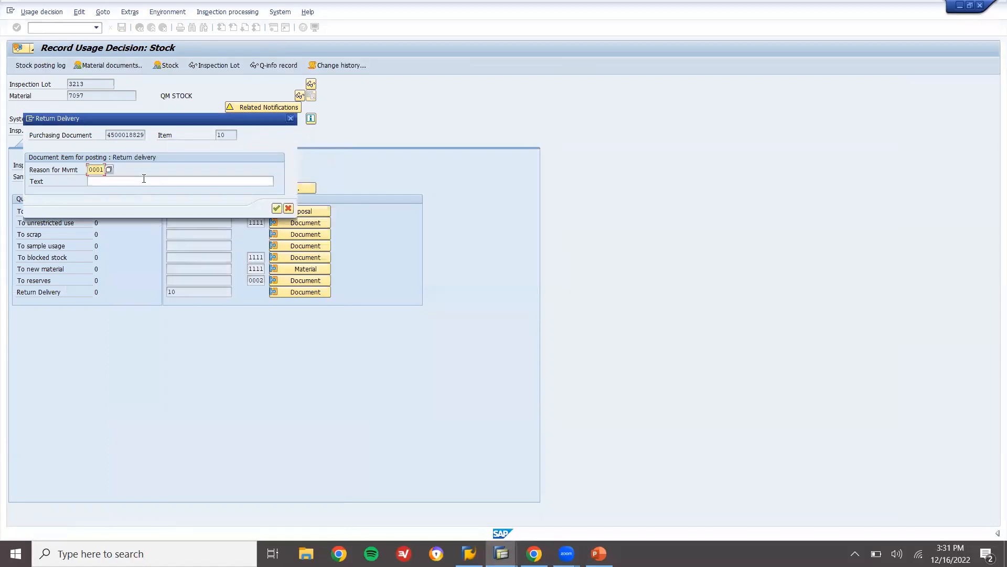
{"action": "type", "text": "POO"}
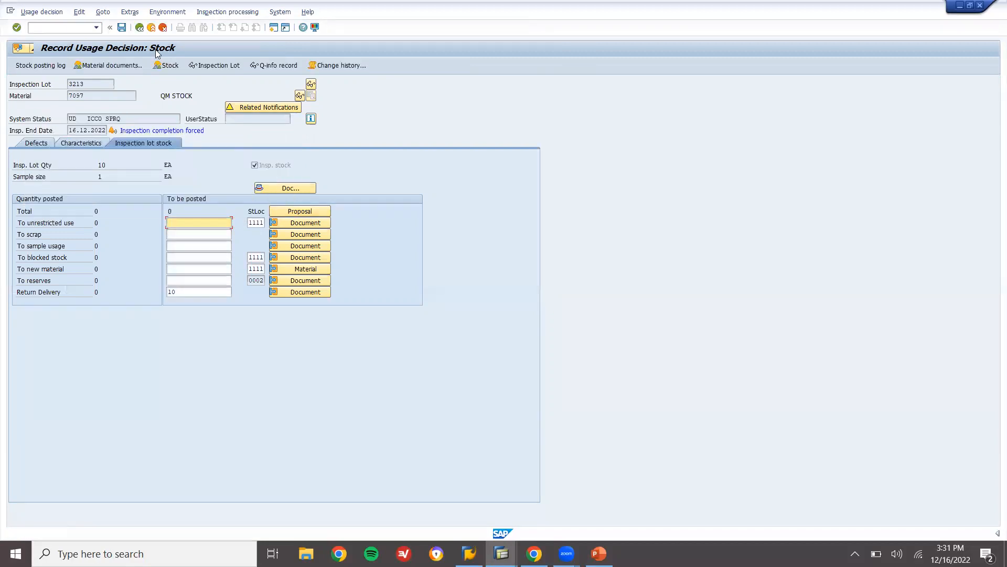
Save lot 3213's usage decision and bring up the stock overview for material 7097.
{"action": "left_click", "coordinate": [121, 27]}
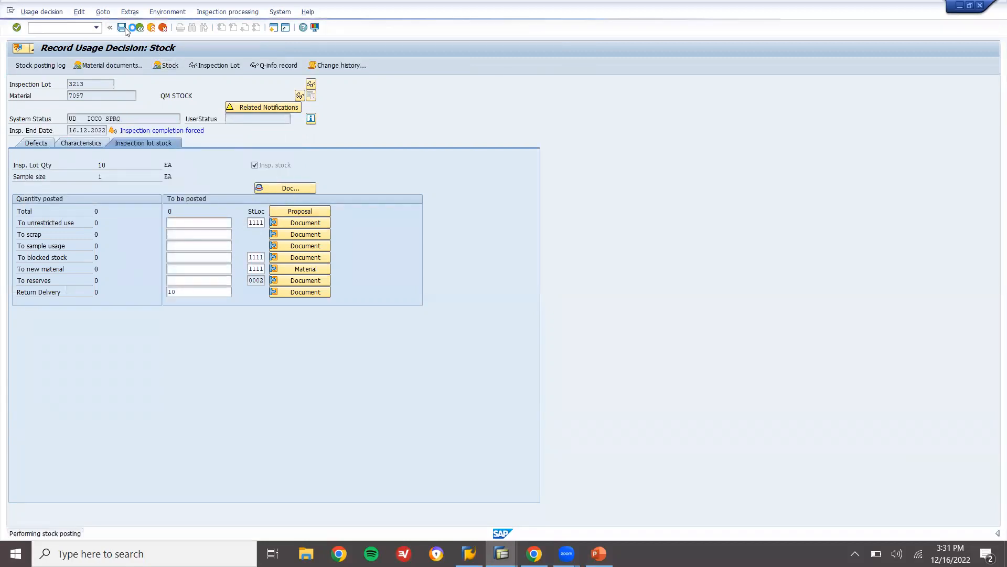
{"action": "left_click", "coordinate": [122, 28]}
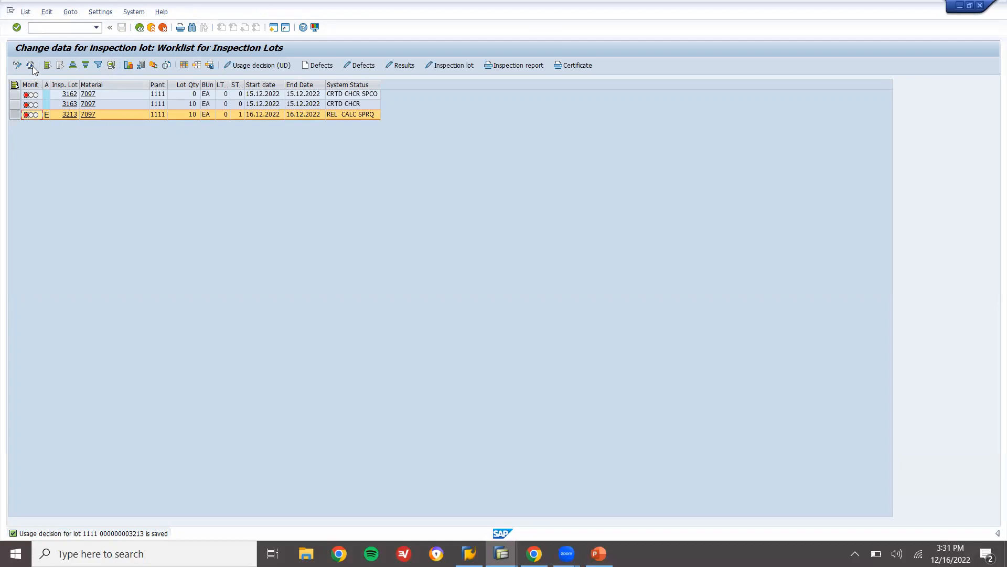
{"action": "left_click", "coordinate": [30, 65]}
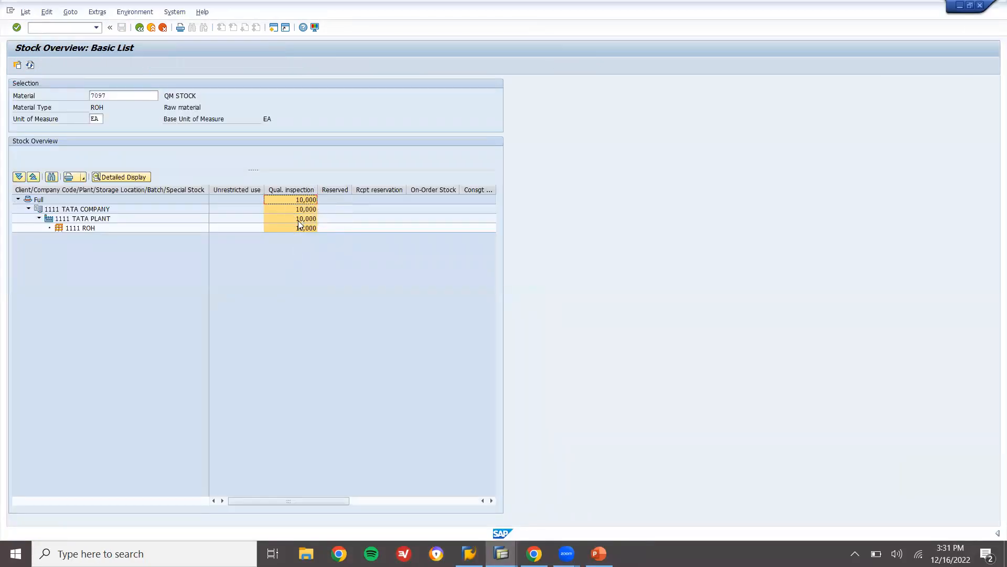
Refresh the stock overview so material 7097's 10 units show as on-order stock.
{"action": "left_click", "coordinate": [29, 65]}
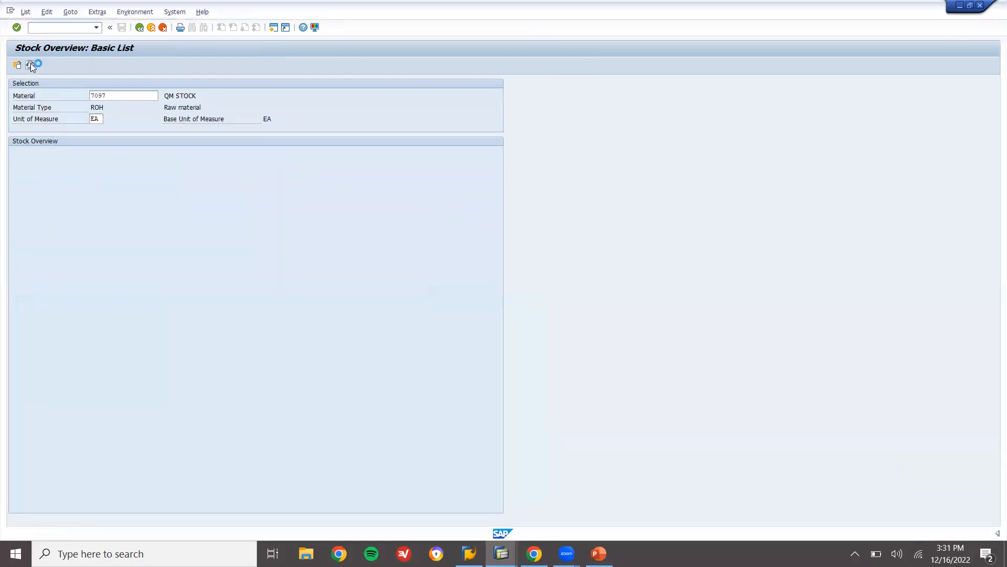
{"action": "left_click", "coordinate": [31, 66]}
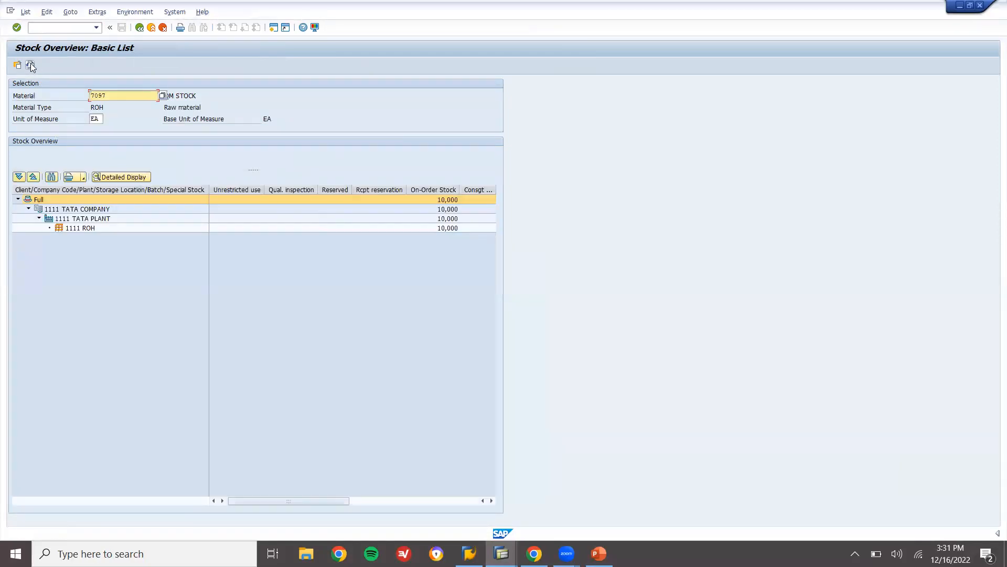
{"action": "mouse_move", "coordinate": [433, 190]}
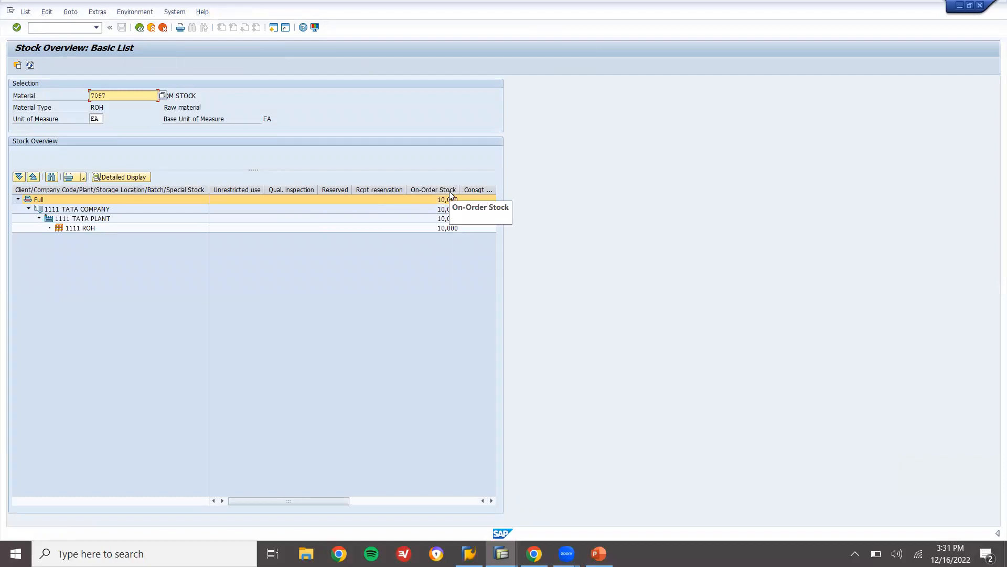
{"action": "left_click", "coordinate": [433, 189]}
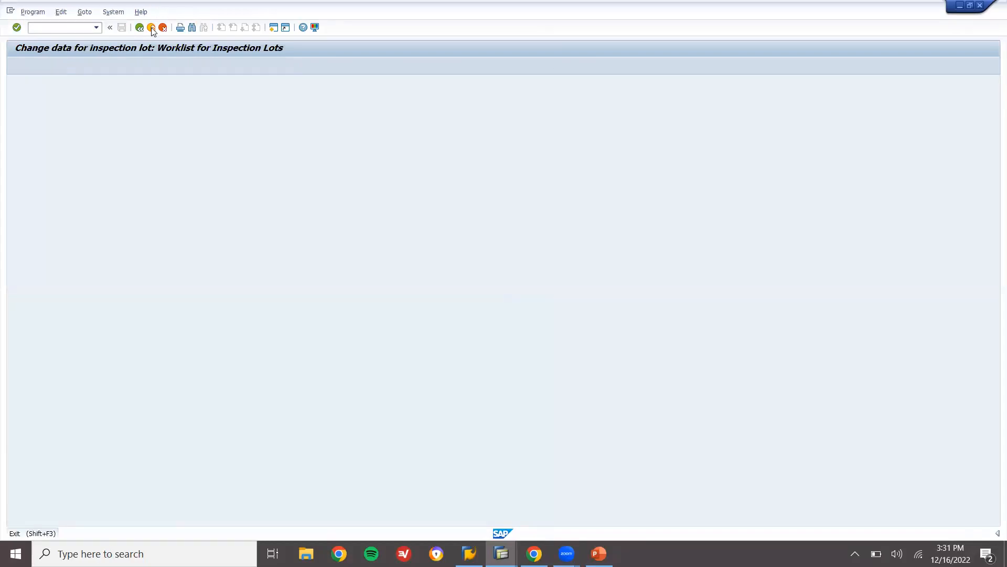
Leave the inspection lot worklist and start the purchase order change transaction ME22N.
{"action": "left_click", "coordinate": [152, 27]}
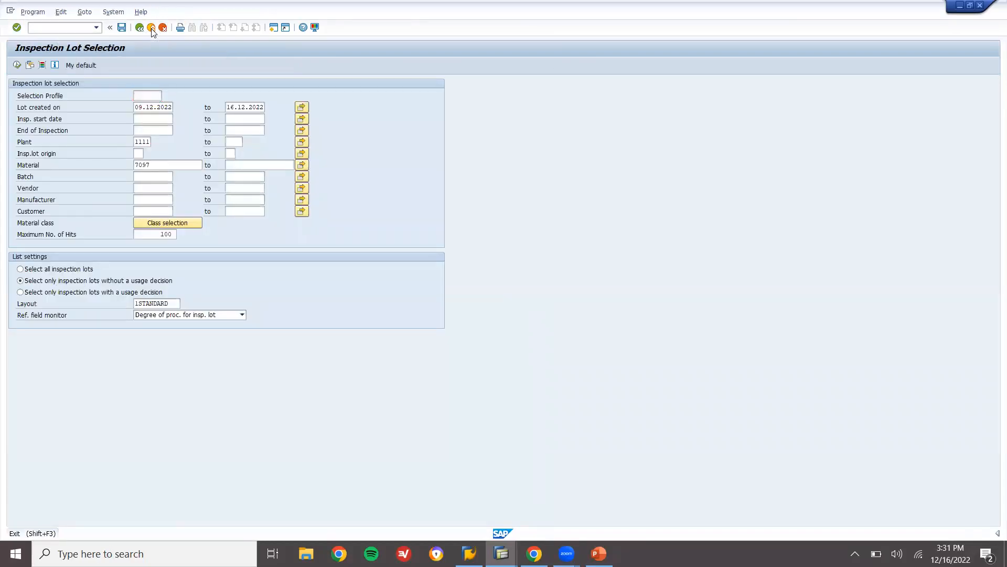
{"action": "left_click", "coordinate": [151, 27]}
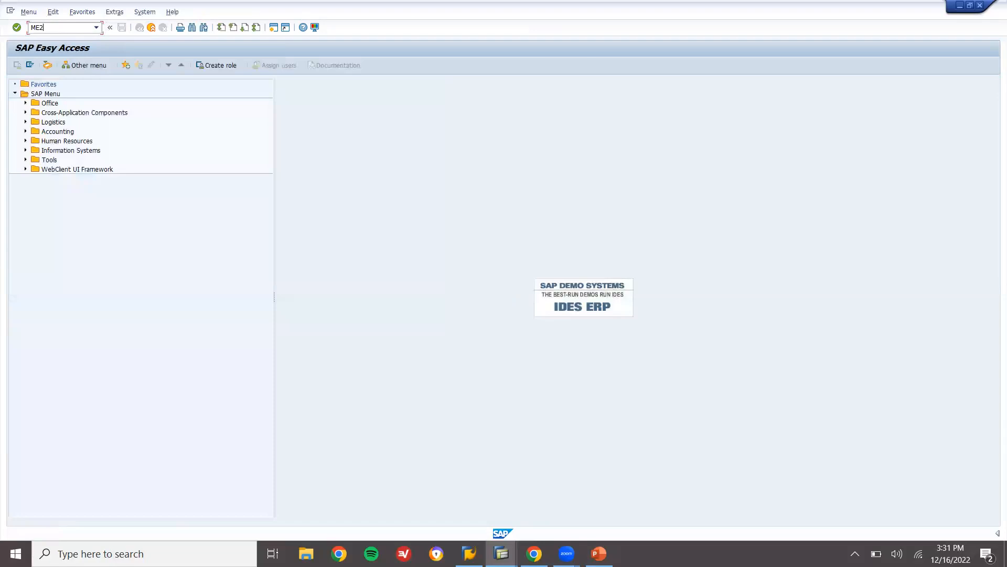
{"action": "key", "text": "Enter"}
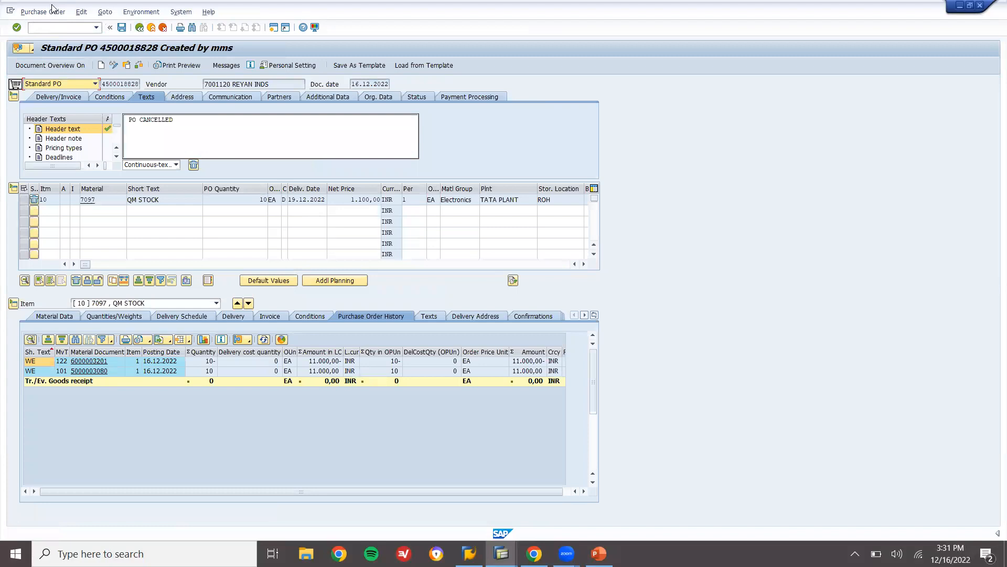
{"action": "left_click", "coordinate": [42, 12]}
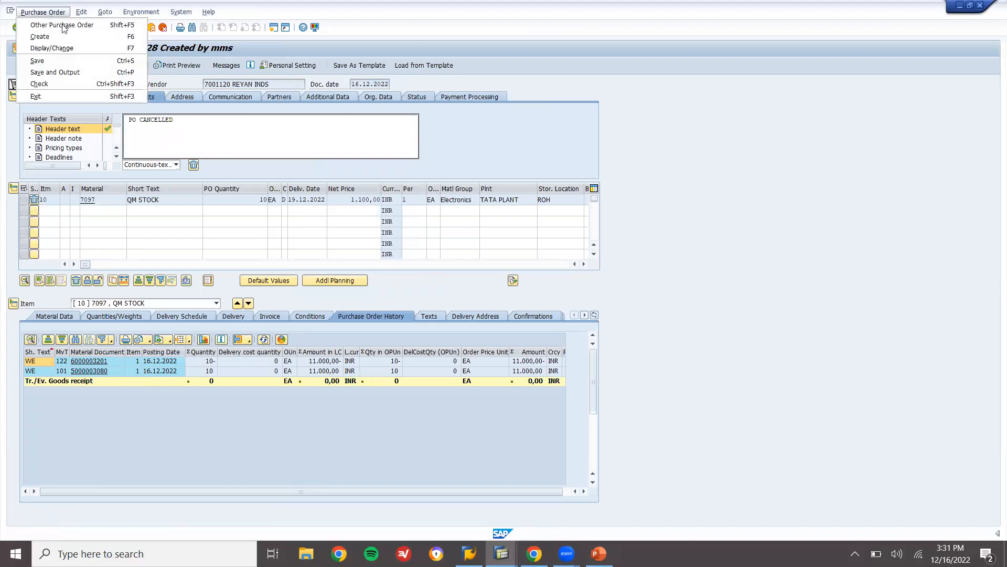
{"action": "left_click", "coordinate": [61, 24]}
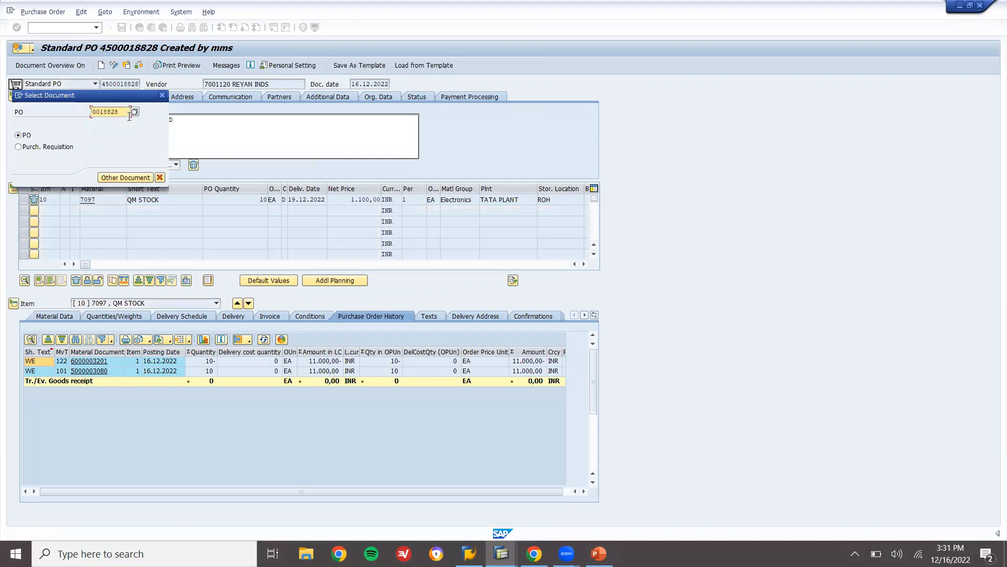
{"action": "type", "text": "4500018829"}
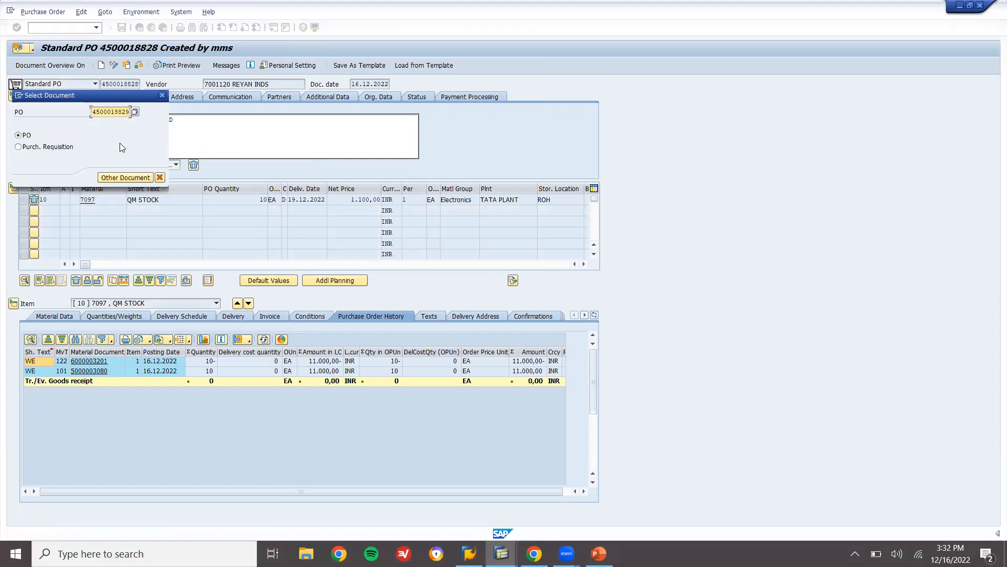
{"action": "left_click", "coordinate": [125, 177]}
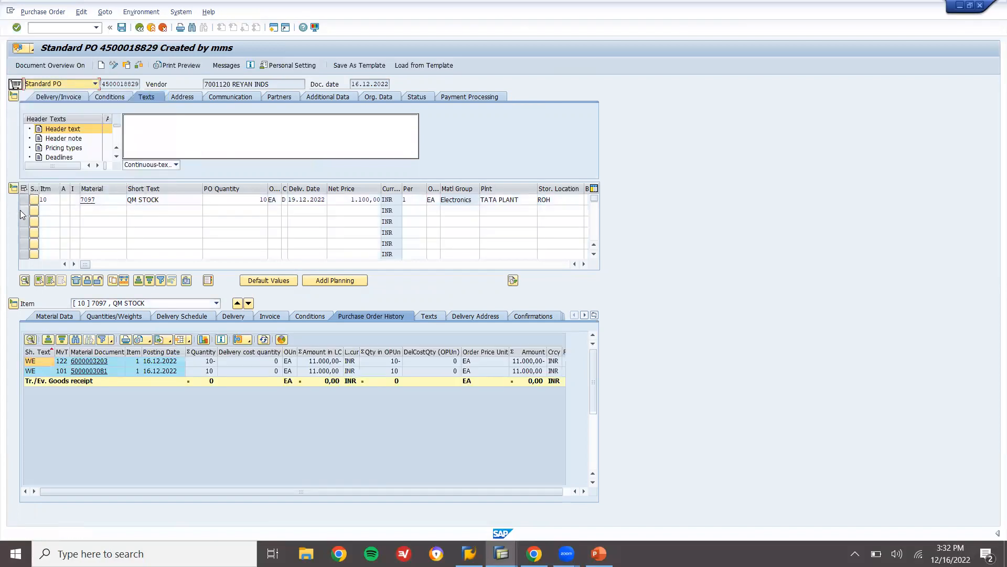
{"action": "left_click", "coordinate": [33, 200]}
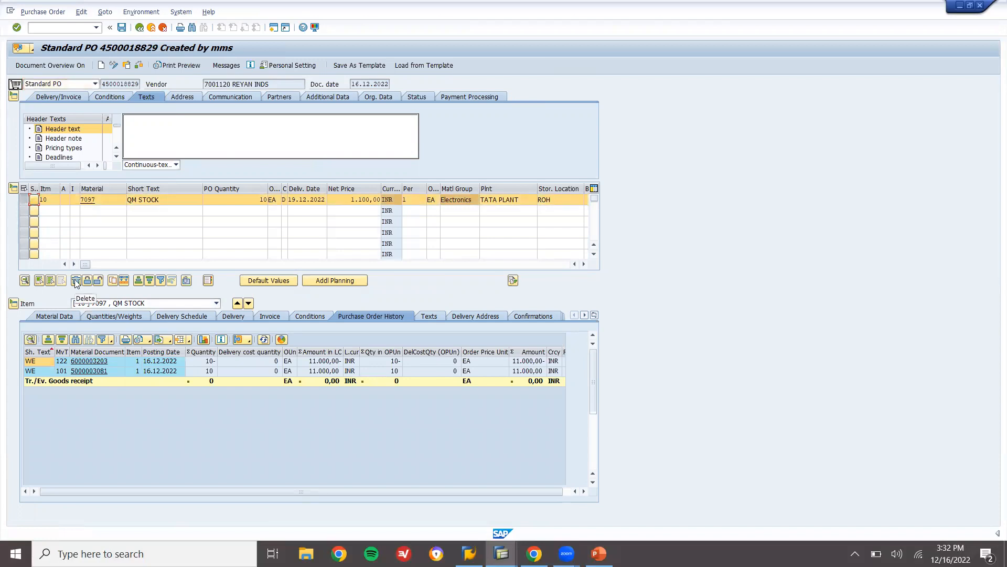
{"action": "left_click", "coordinate": [76, 281]}
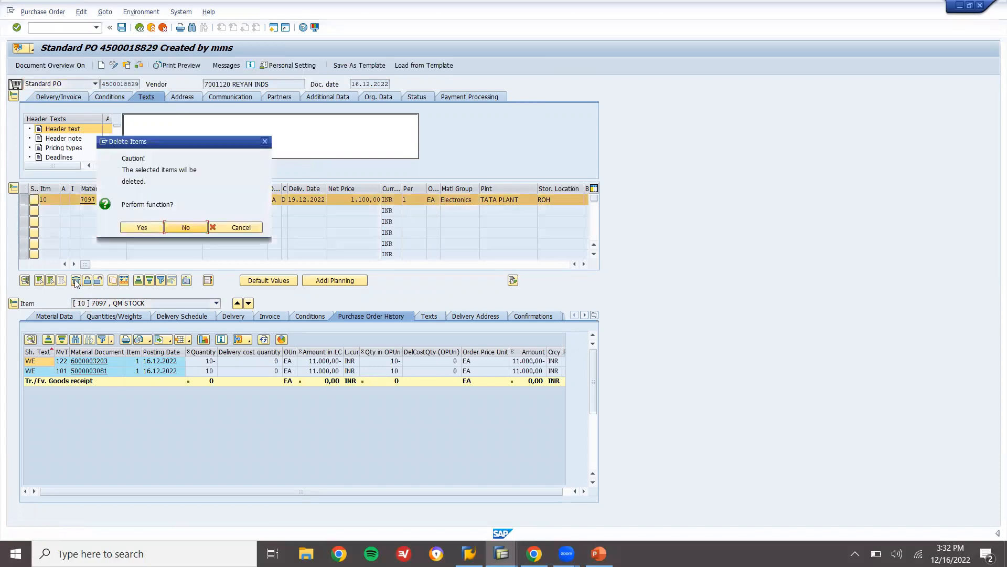
{"action": "left_click", "coordinate": [142, 227]}
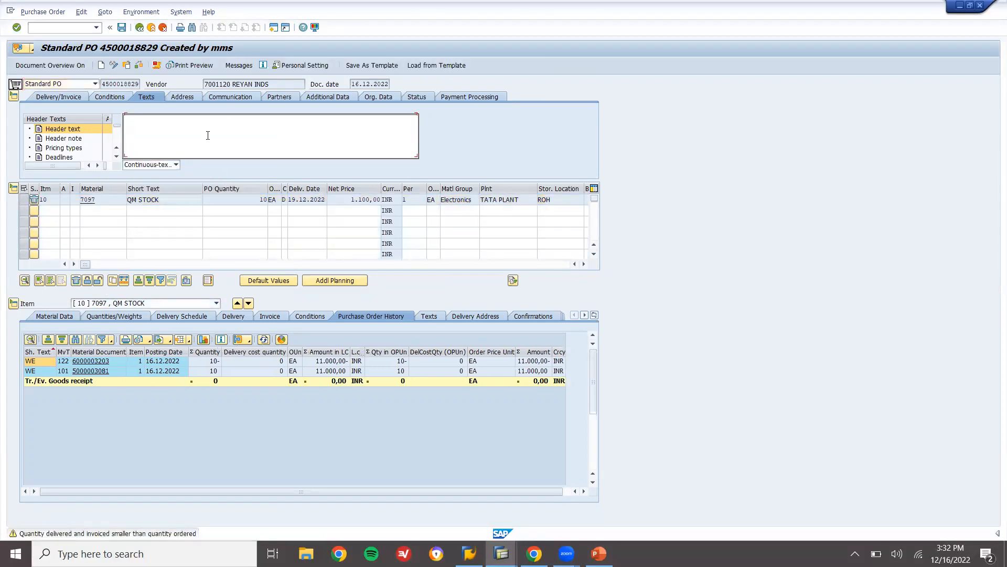
Enter header text 'PURCHASE ORDER IS CANCELLED' and save the purchase order.
{"action": "type", "text": "PURCHASE"}
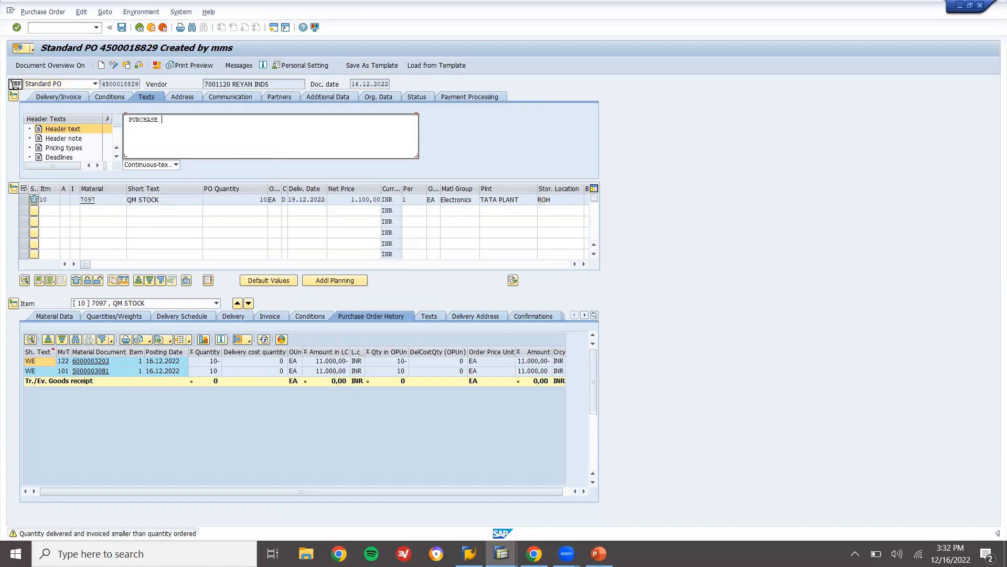
{"action": "type", "text": "ORDER"}
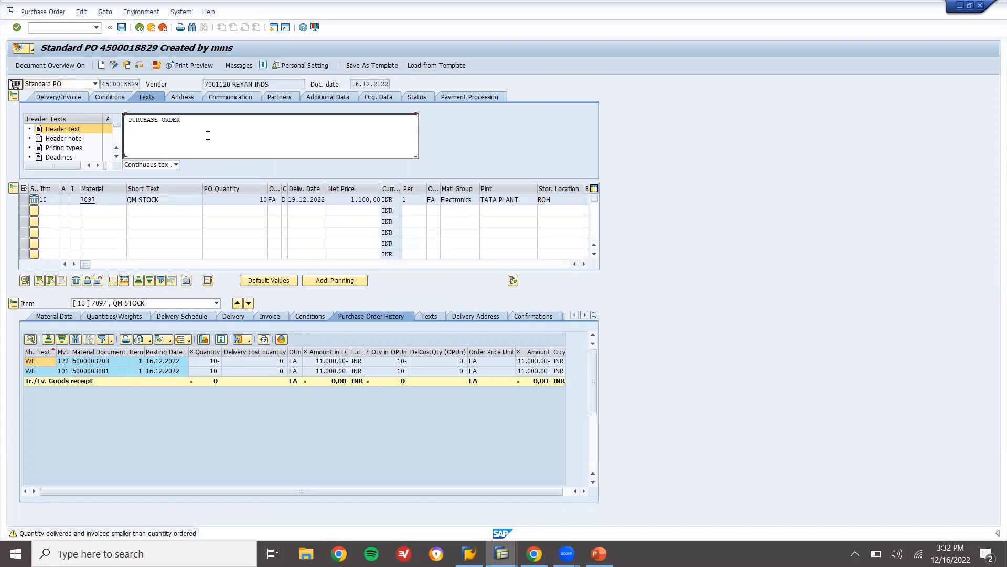
{"action": "type", "text": "IS CA"}
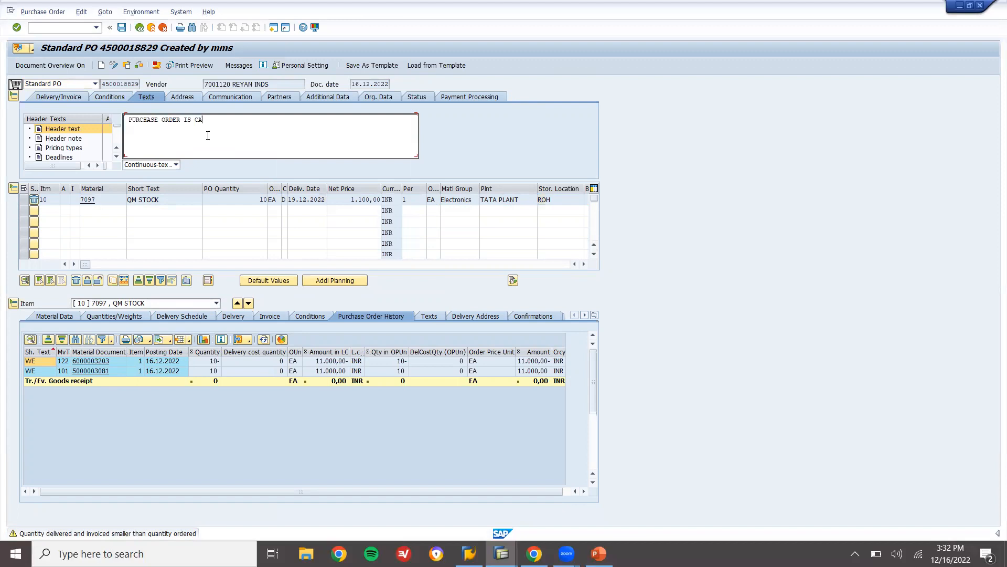
{"action": "type", "text": "NCELLED"}
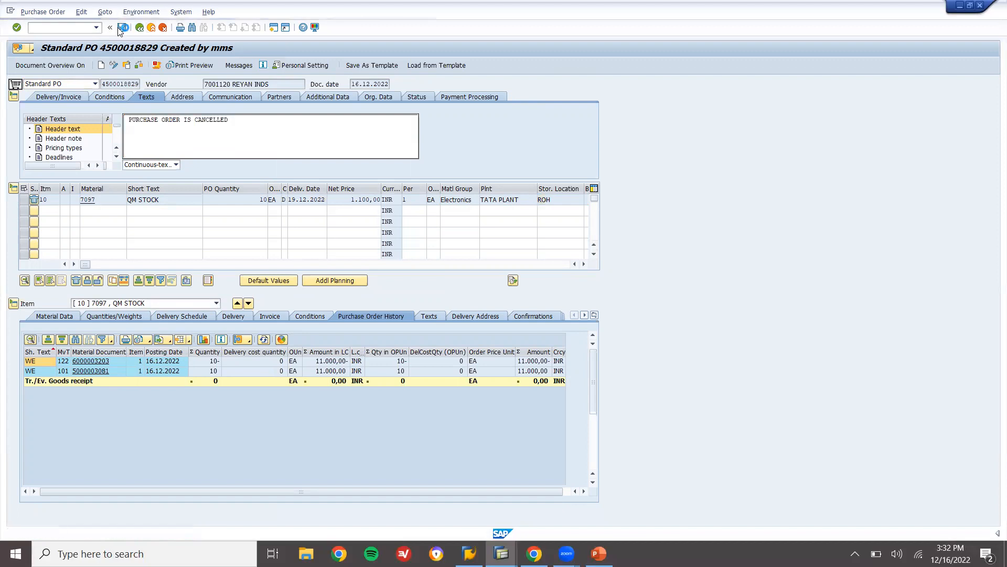
{"action": "left_click", "coordinate": [122, 27]}
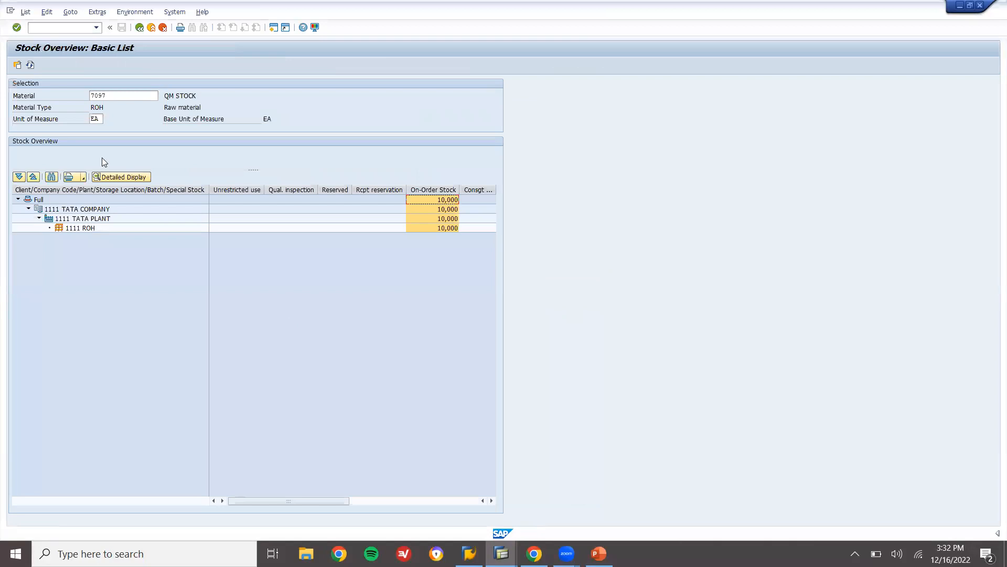
Refresh the stock overview for material 7097 and exit to SAP Easy Access.
{"action": "left_click", "coordinate": [29, 66]}
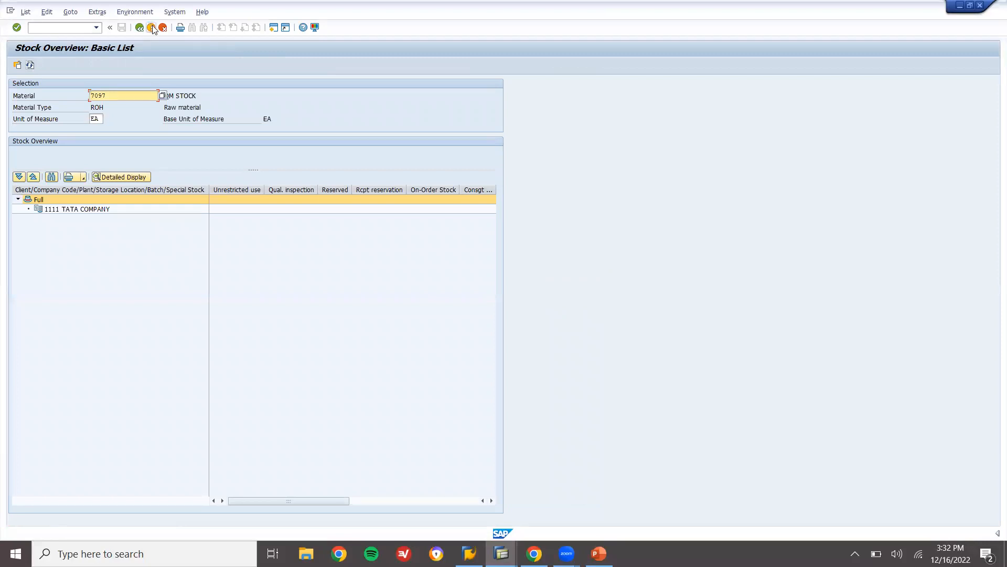
{"action": "left_click", "coordinate": [152, 27]}
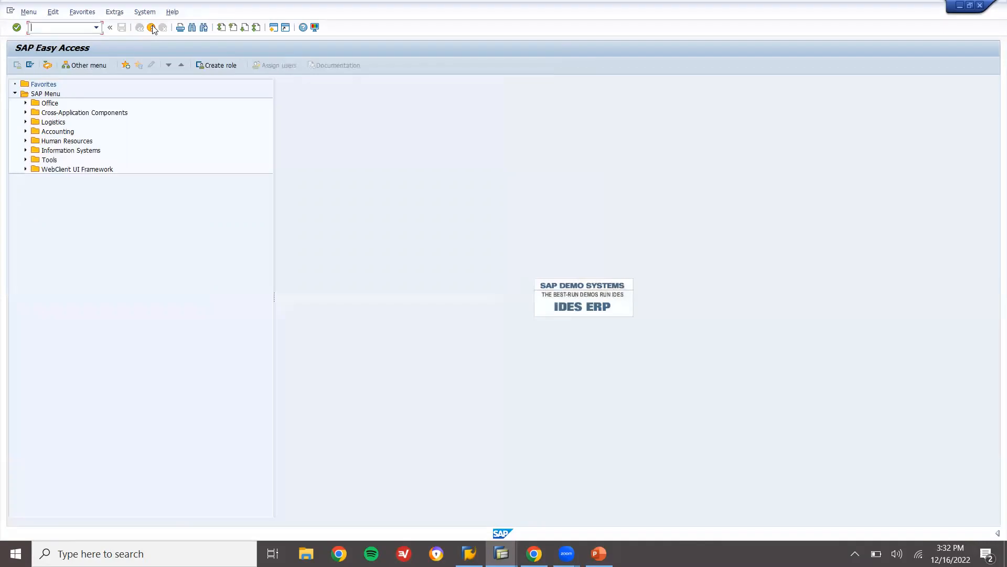
{"action": "mouse_move", "coordinate": [219, 10]}
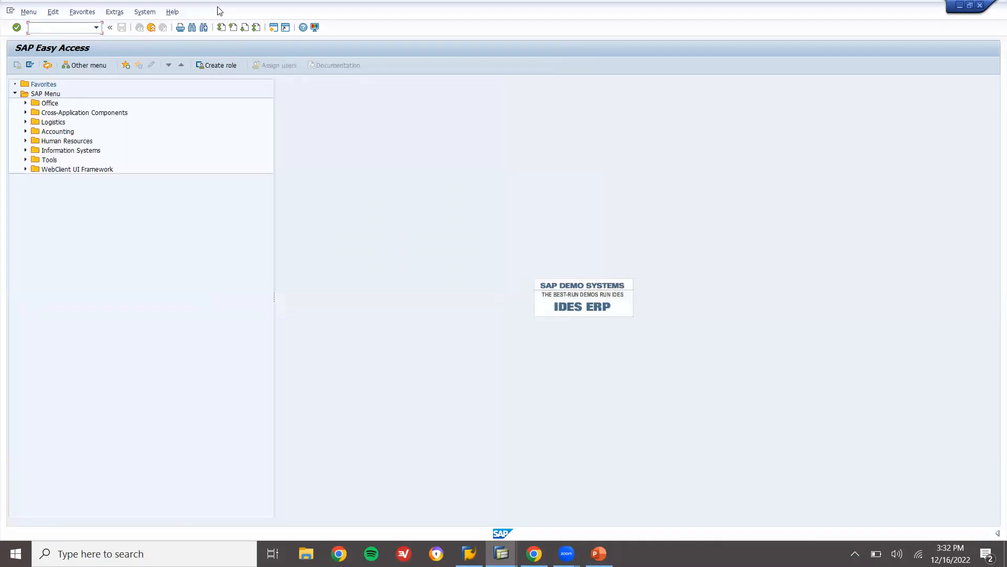